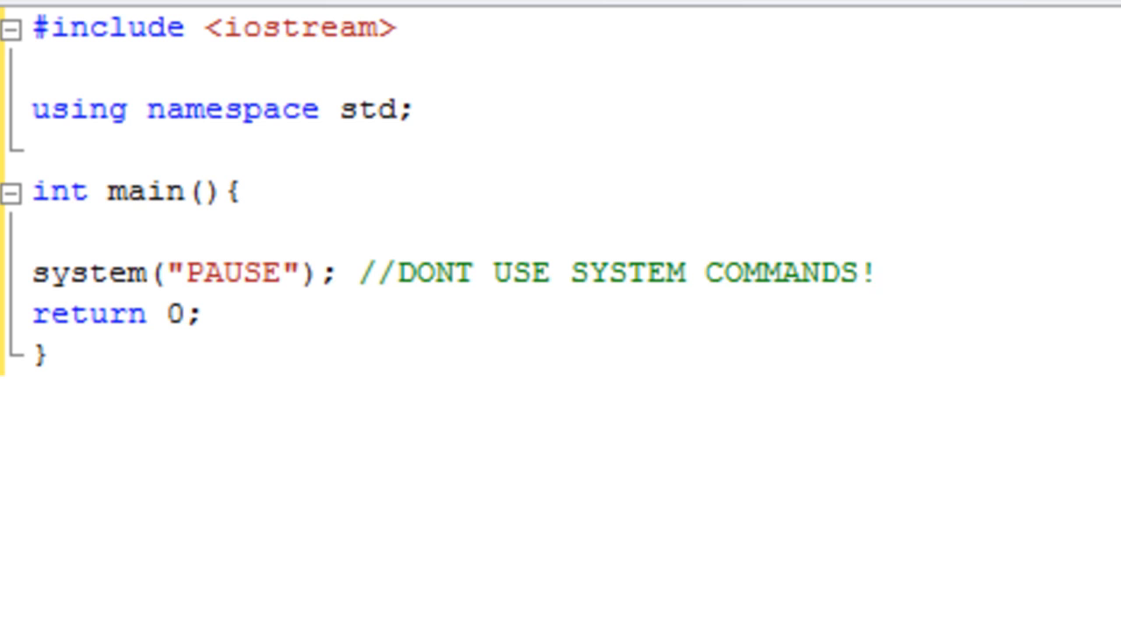
mouse_move(42, 79)
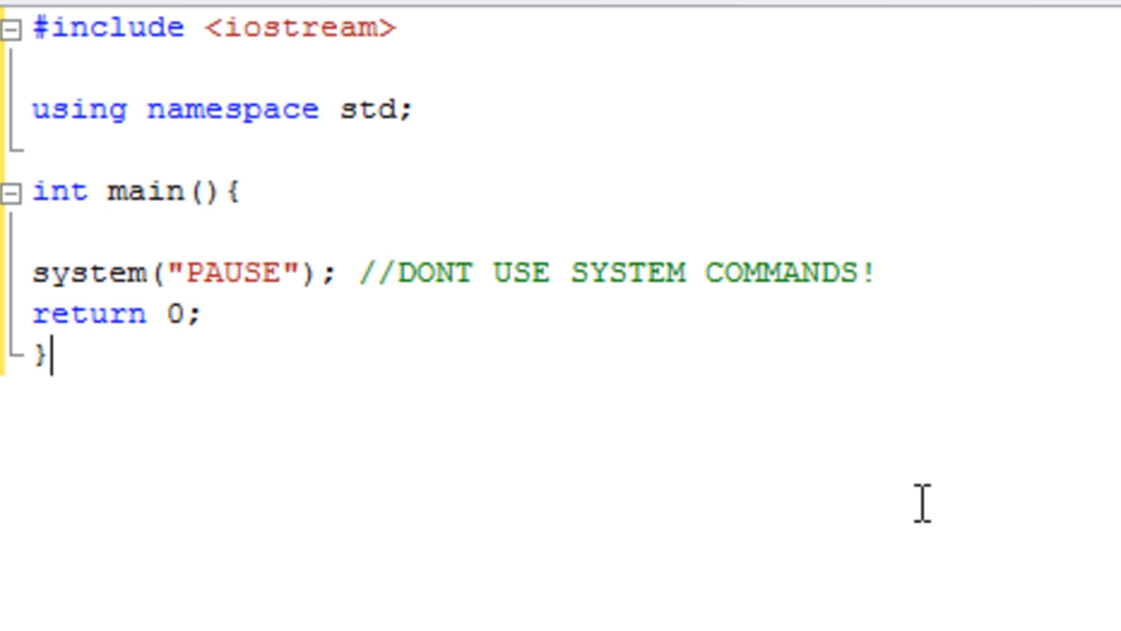
mouse_move(546, 156)
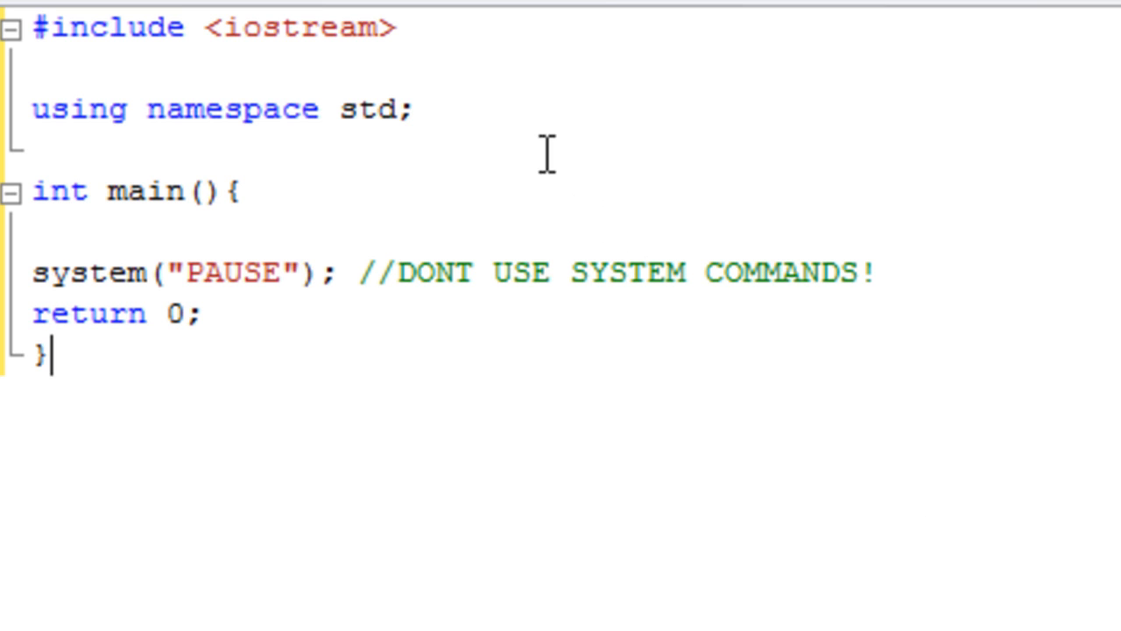
mouse_move(18, 39)
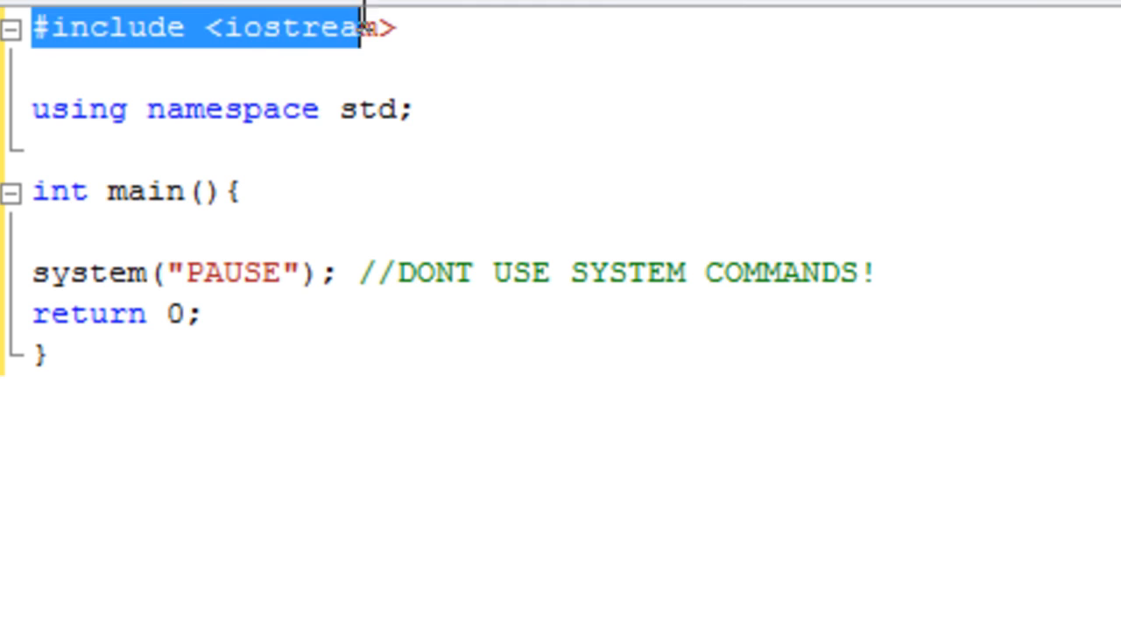
Add a #define PI 3.141 directive on a new line below the iostream include
left_click(412, 28)
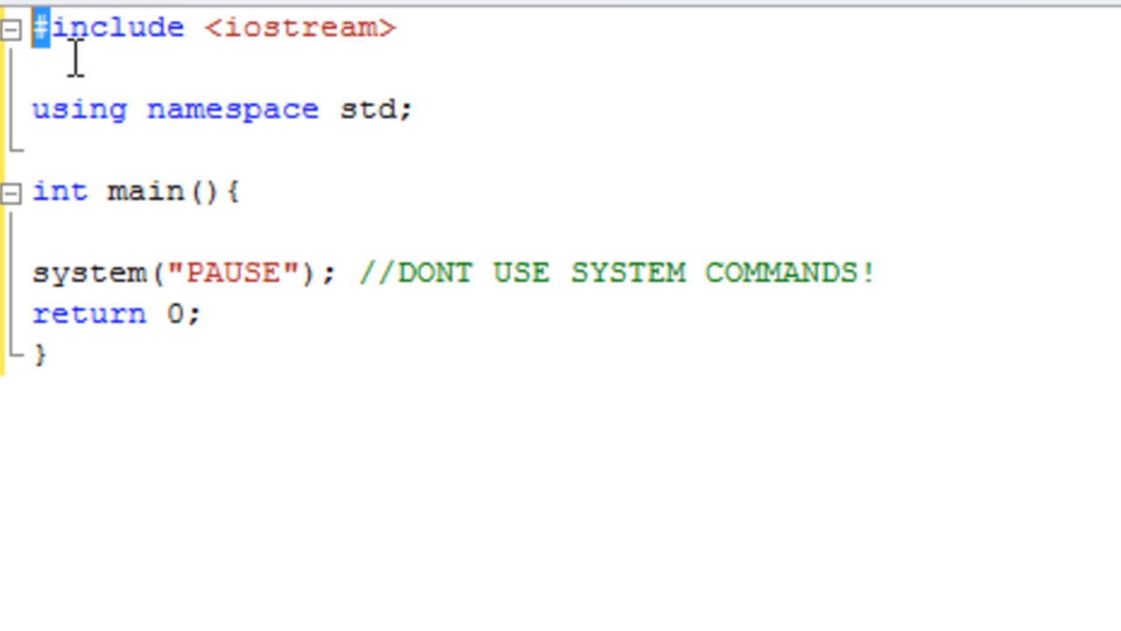
mouse_move(140, 21)
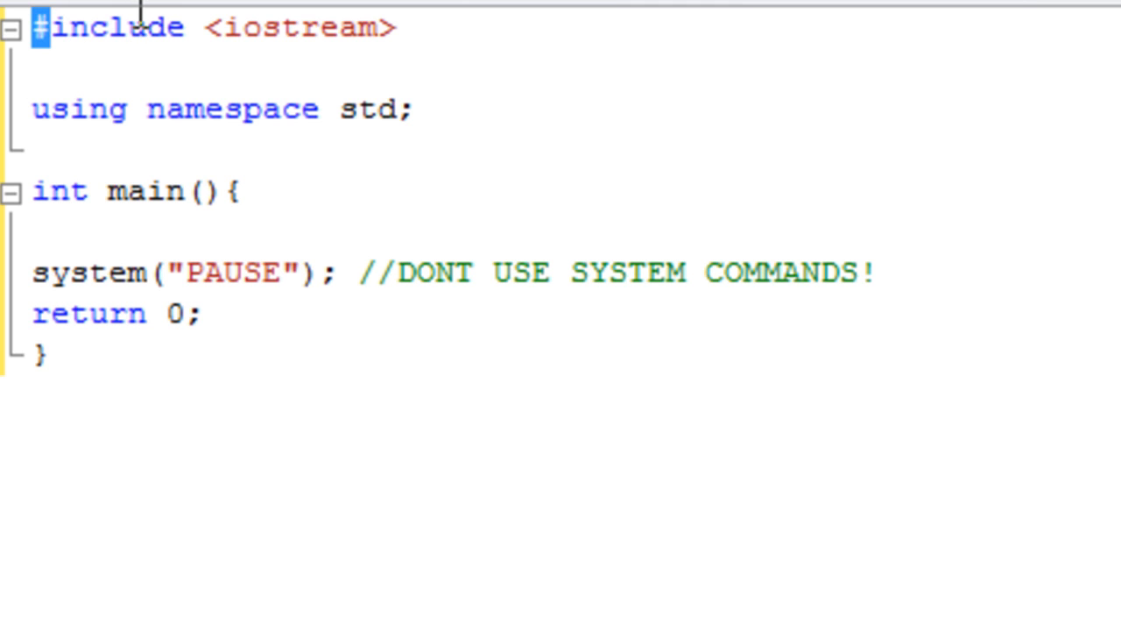
mouse_move(207, 26)
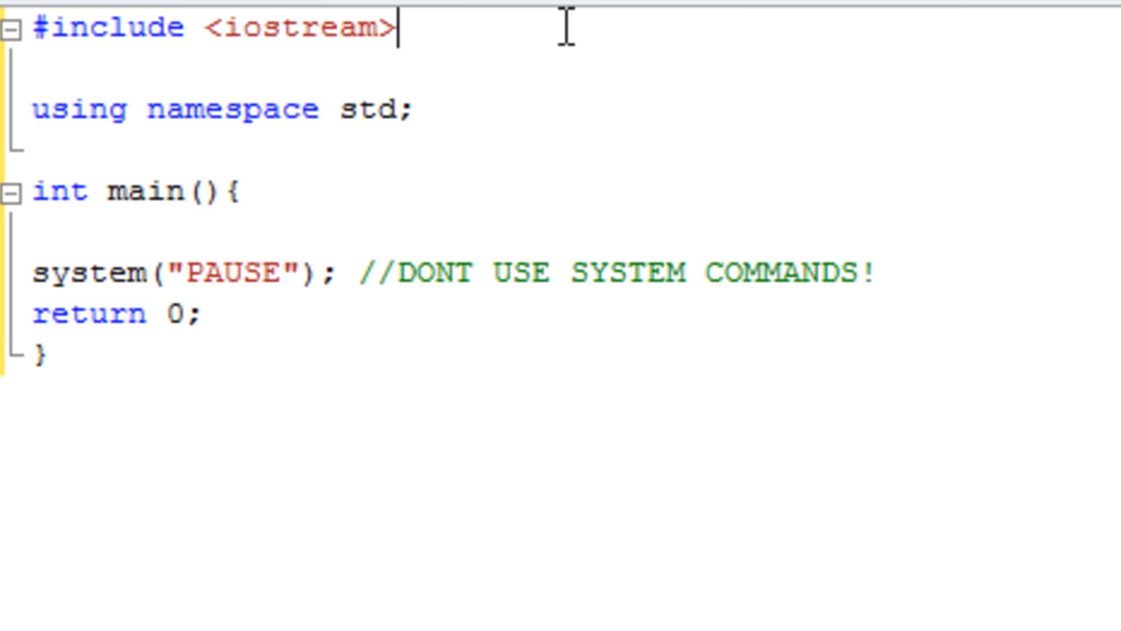
mouse_move(959, 17)
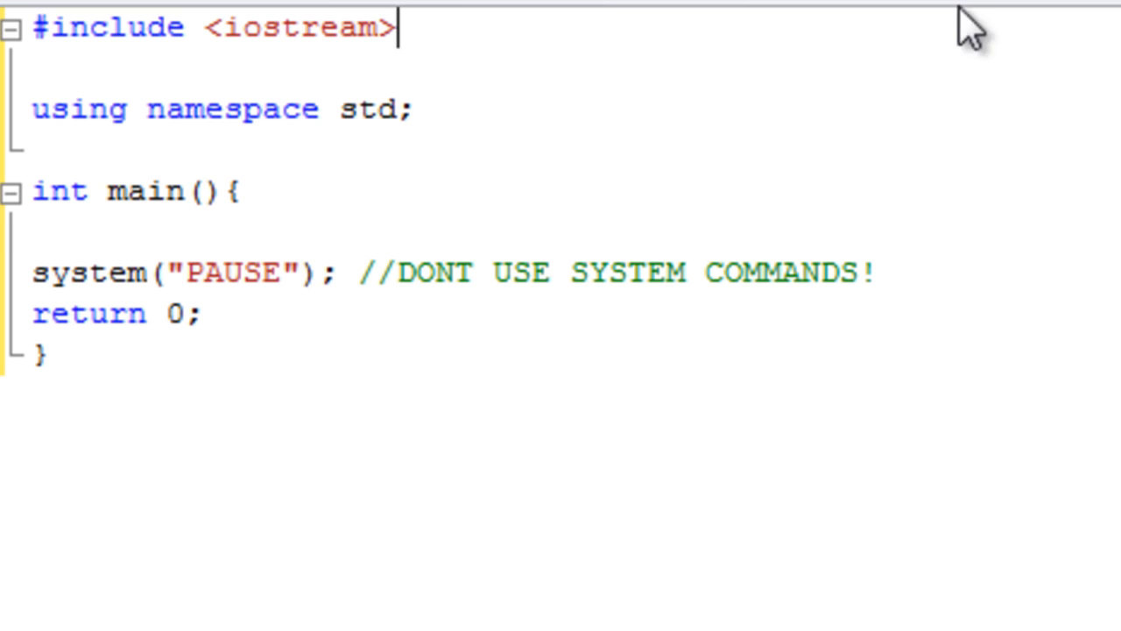
type("#d")
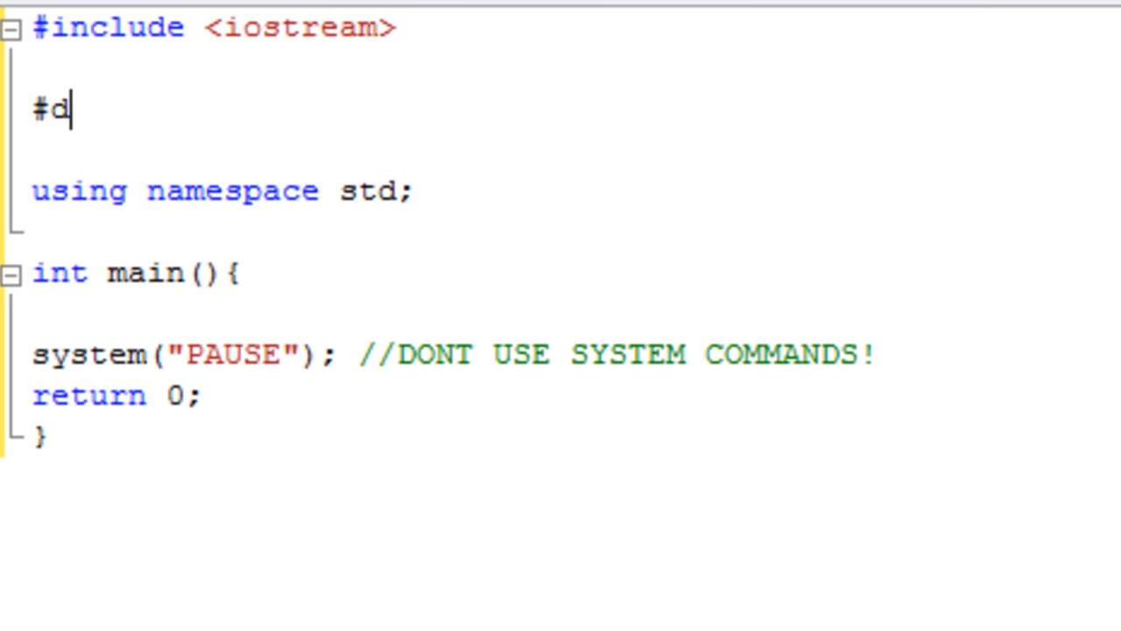
type("efine PI")
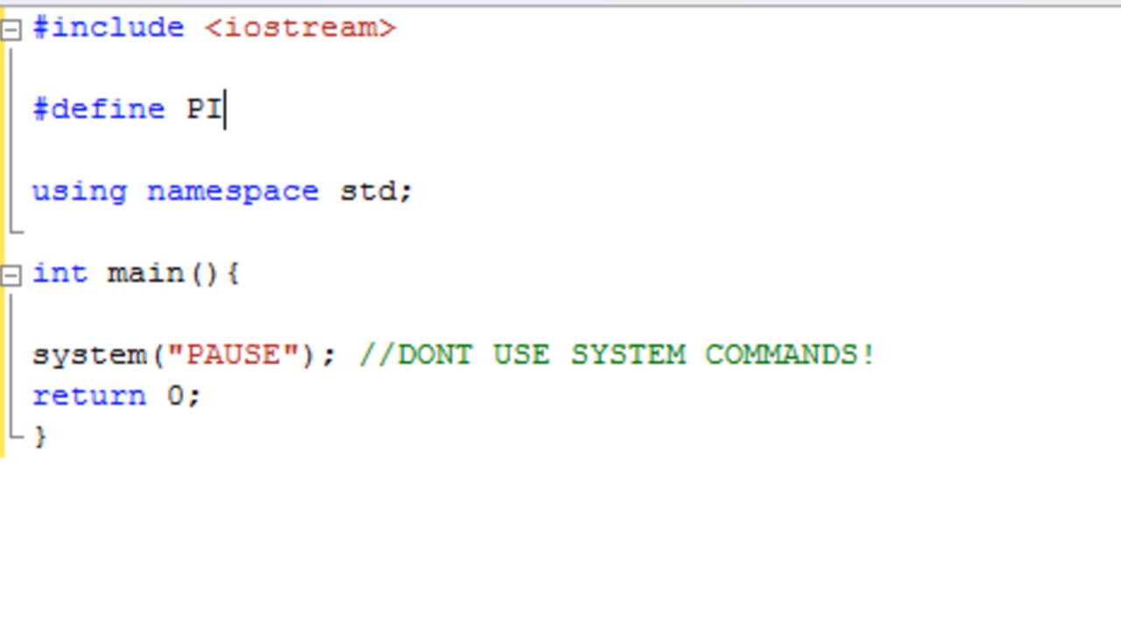
type(".")
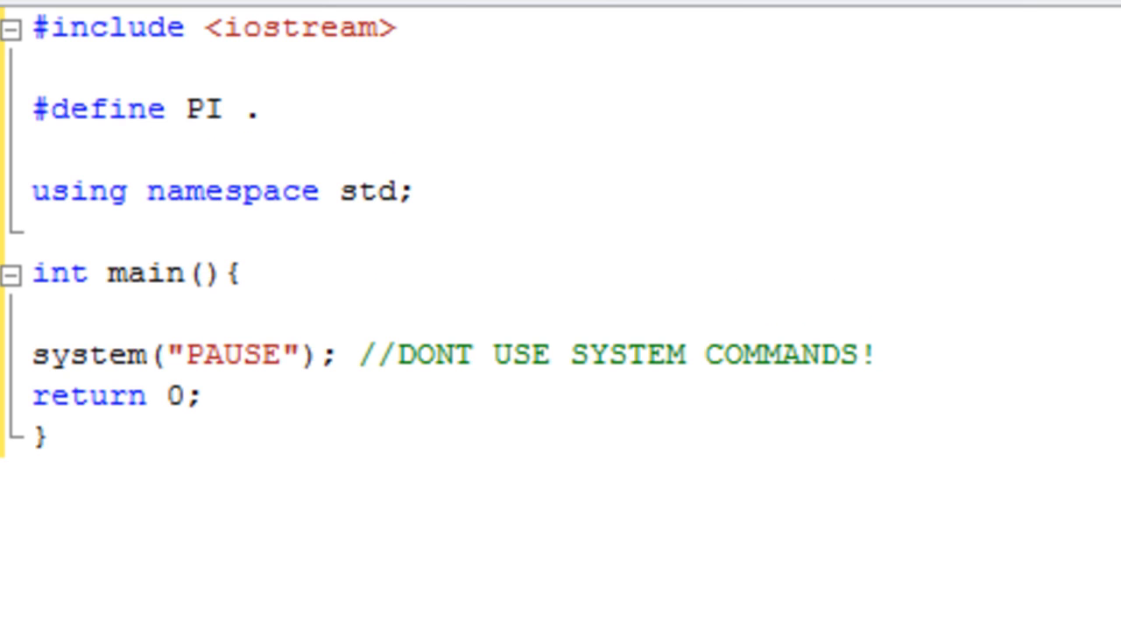
type("314")
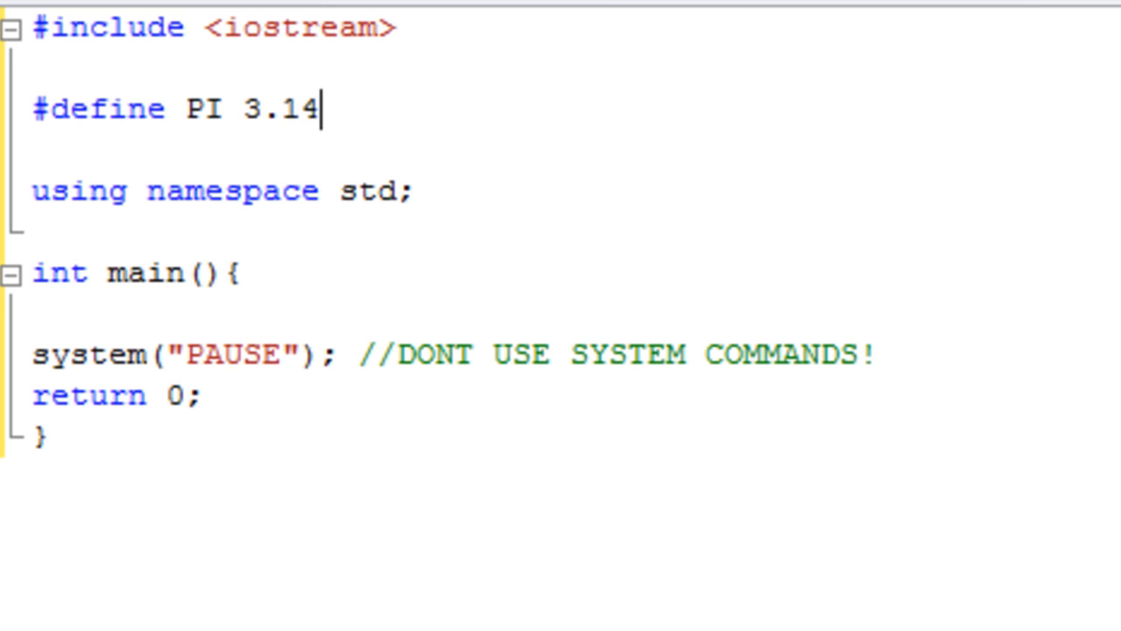
type("1")
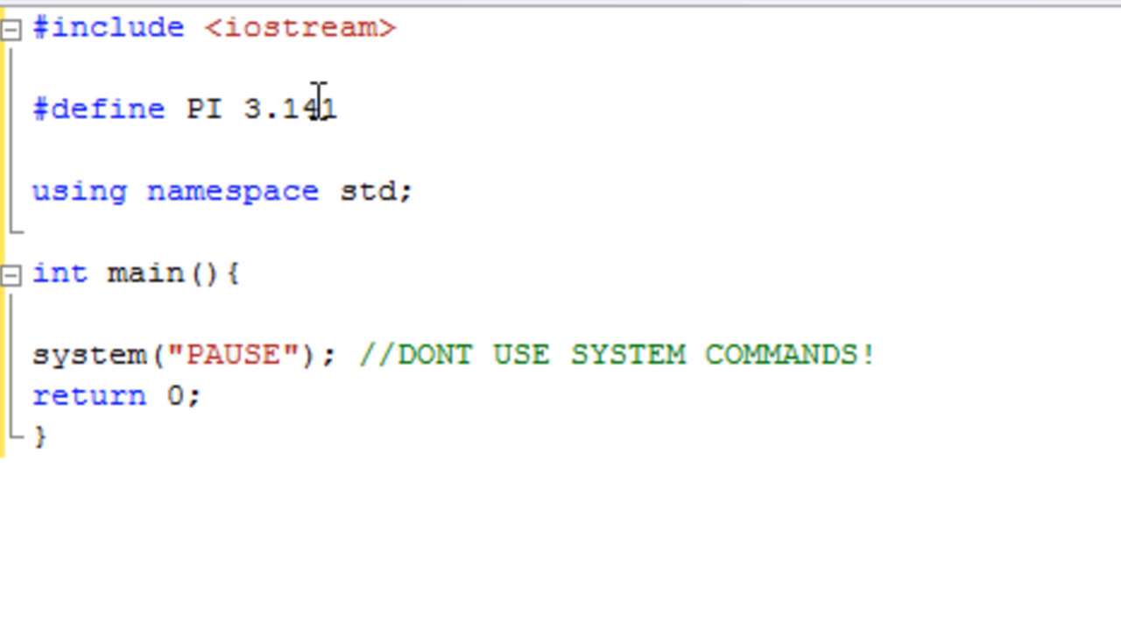
Briefly add cout << PI in main, then strip the PI name and value from the #define line
type("c")
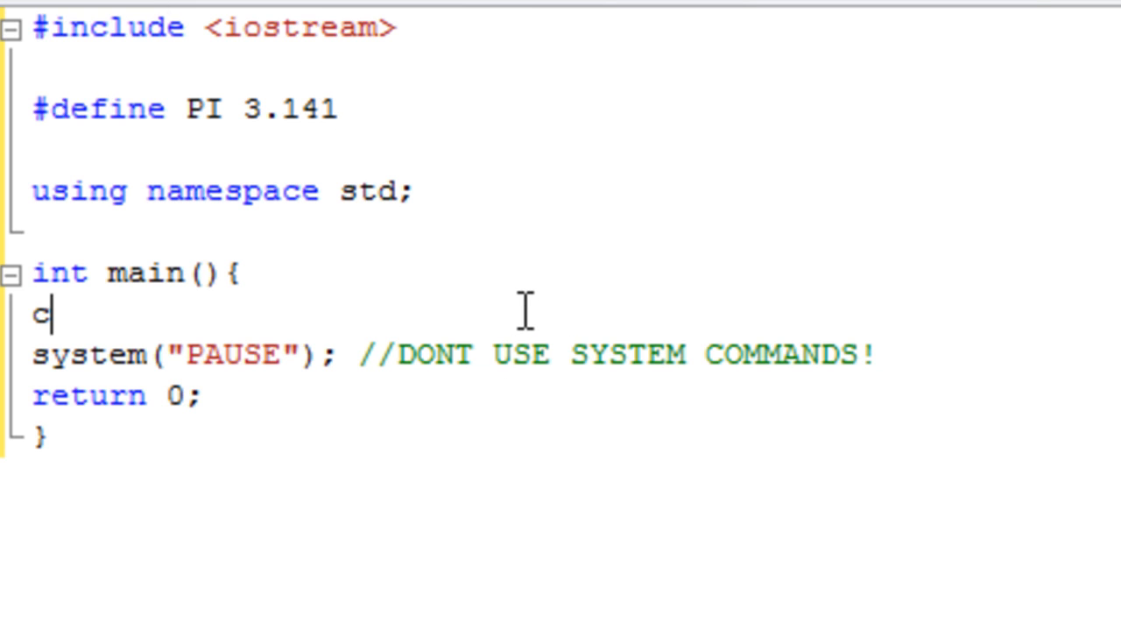
type("out << PI")
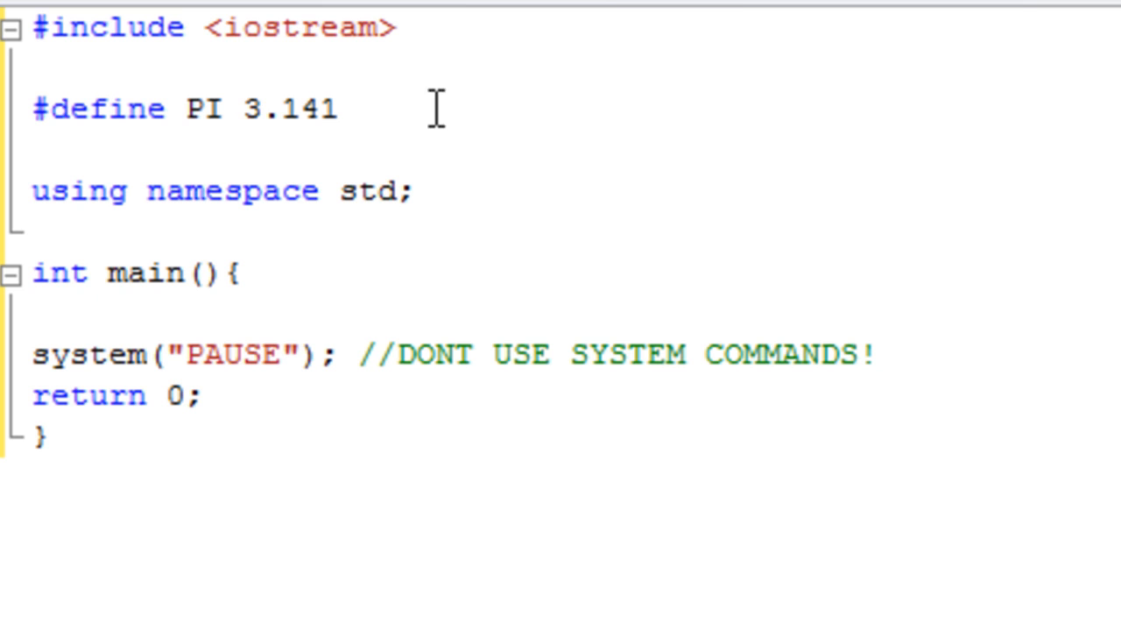
double_click(203, 108)
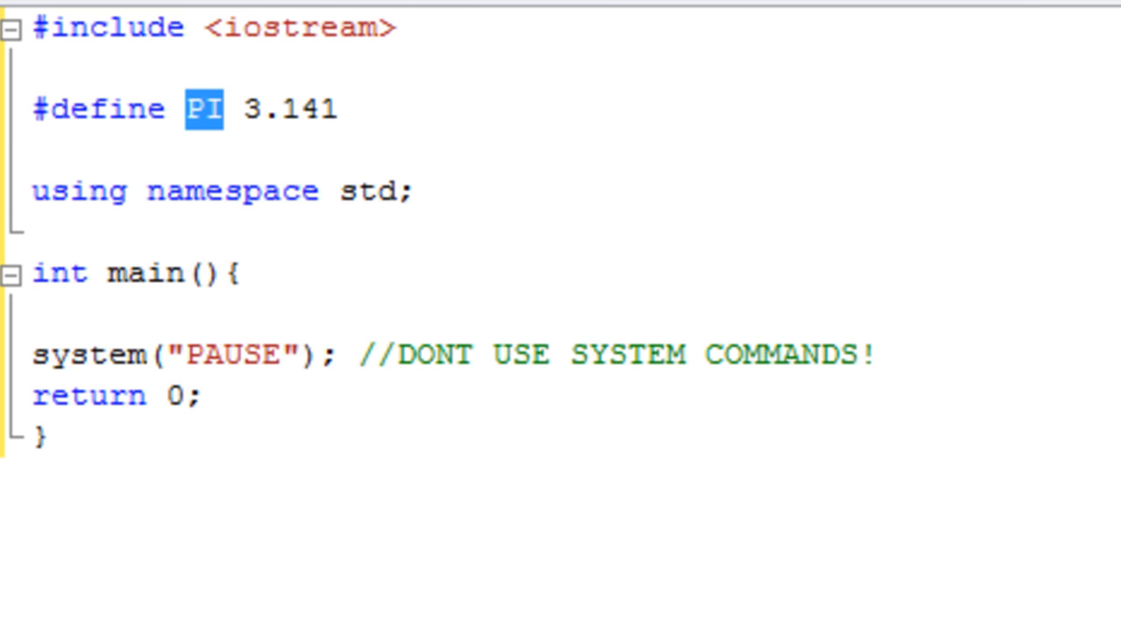
key("Delete")
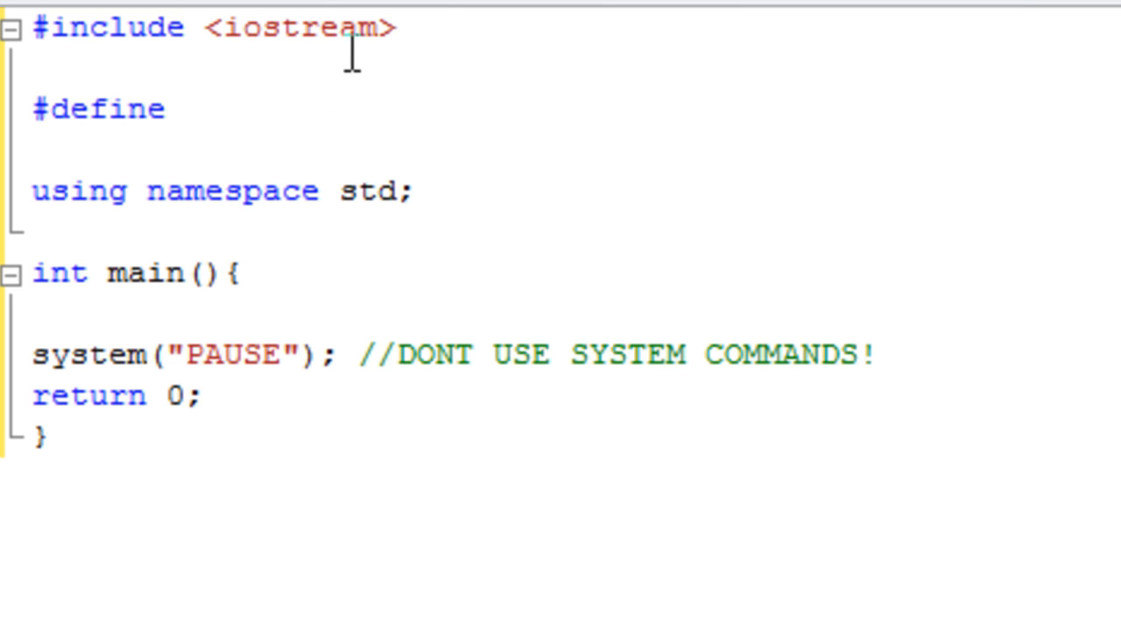
Complete #define PI 3.141, add #undef PI below it, and start cout << PI in main
type("PI")
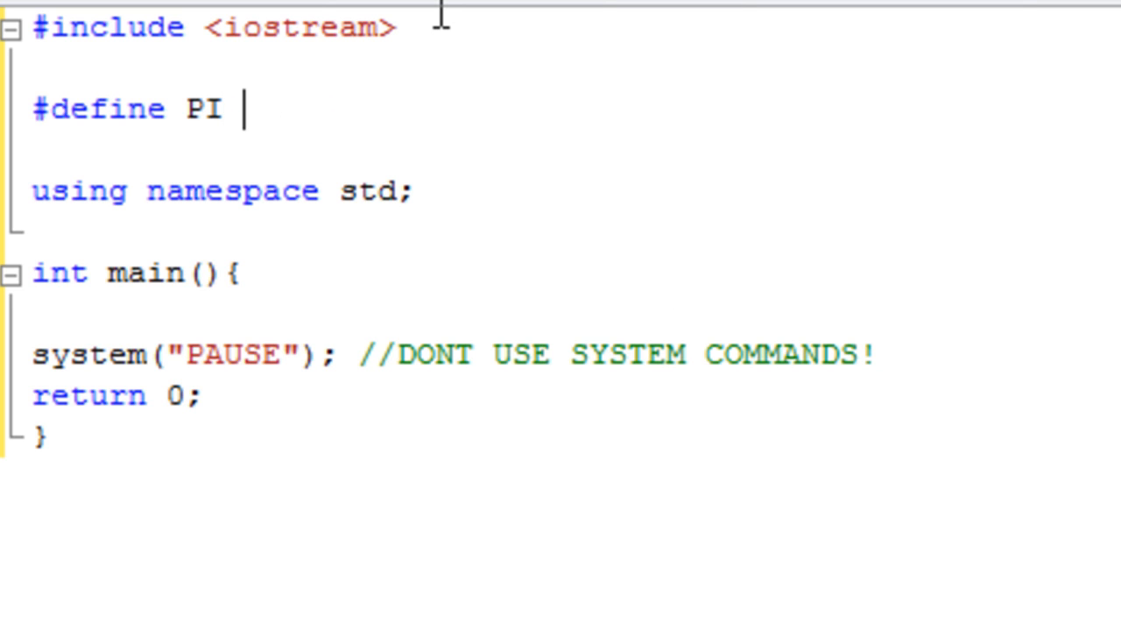
type("3.141")
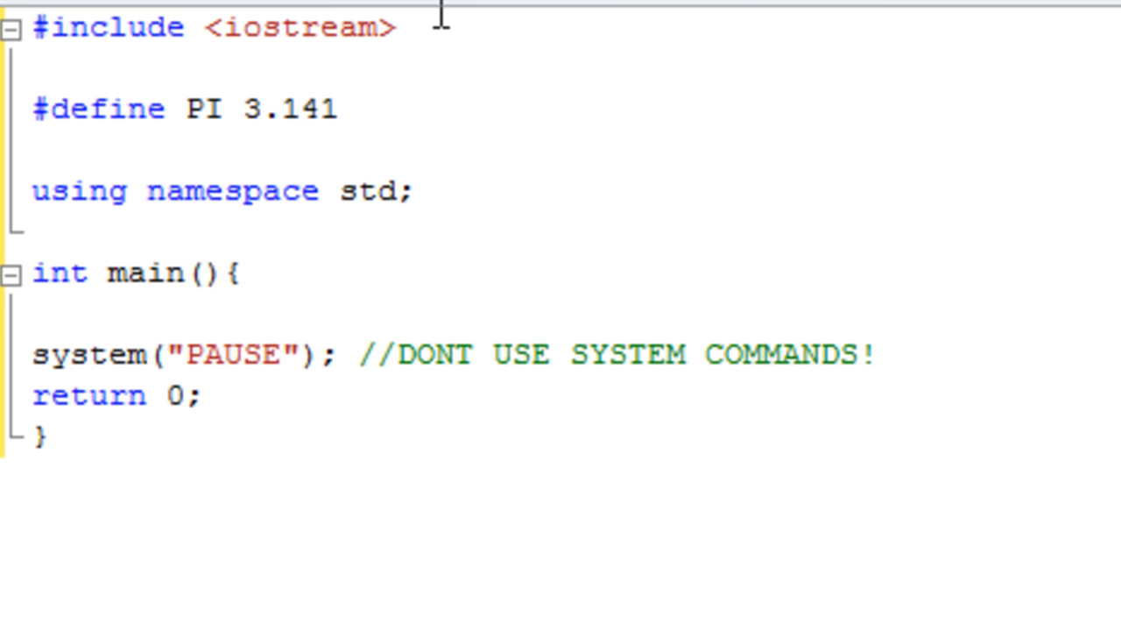
type("#")
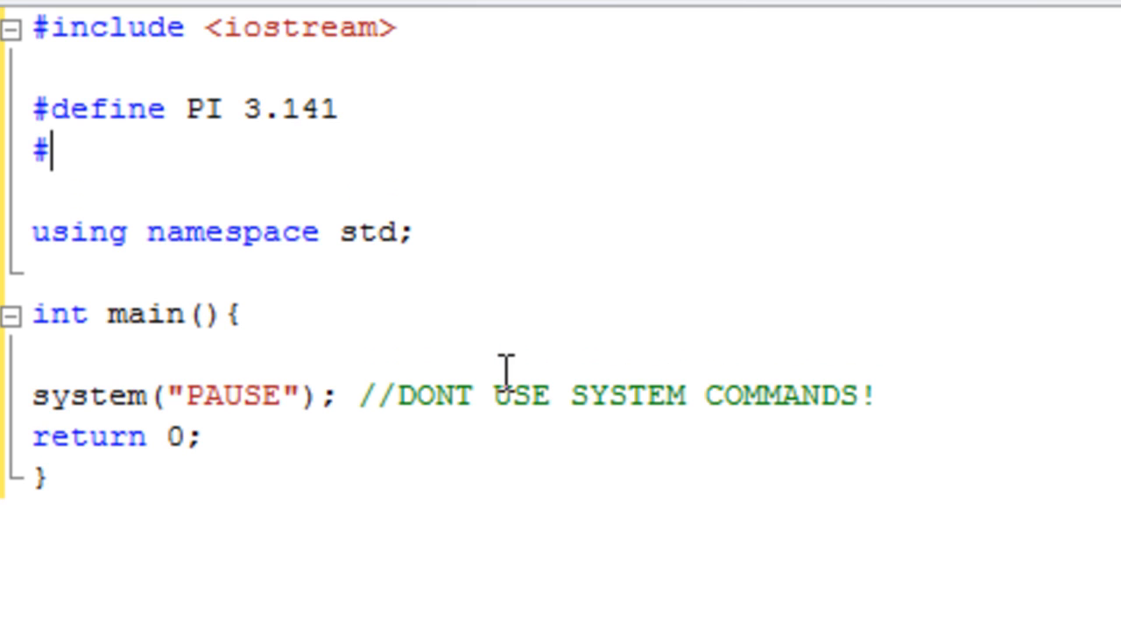
type("undef")
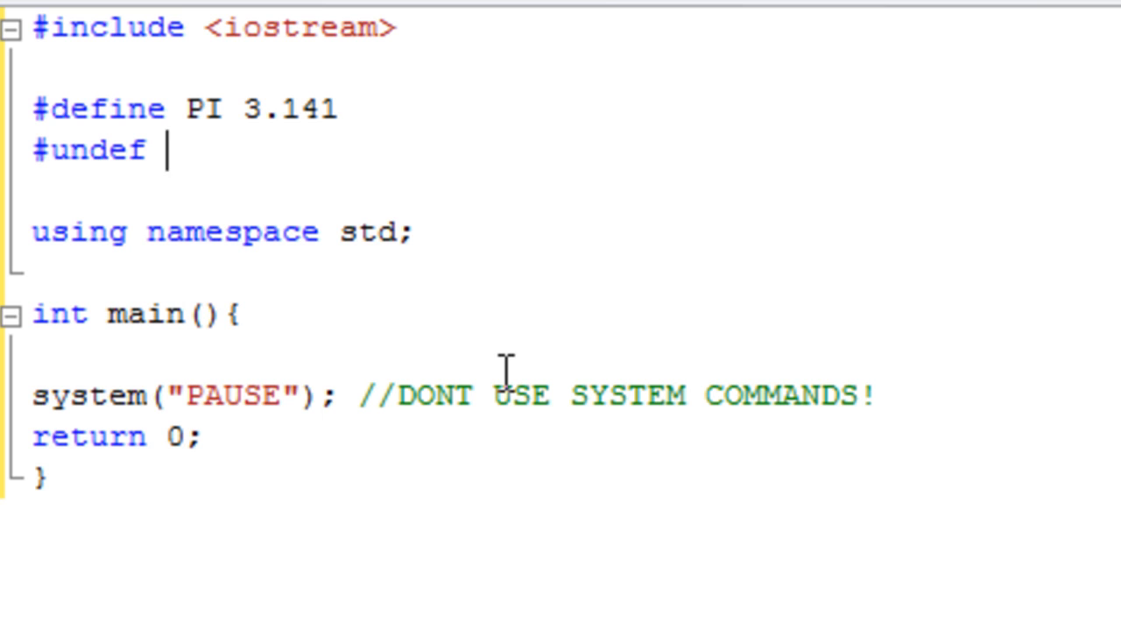
type("PI")
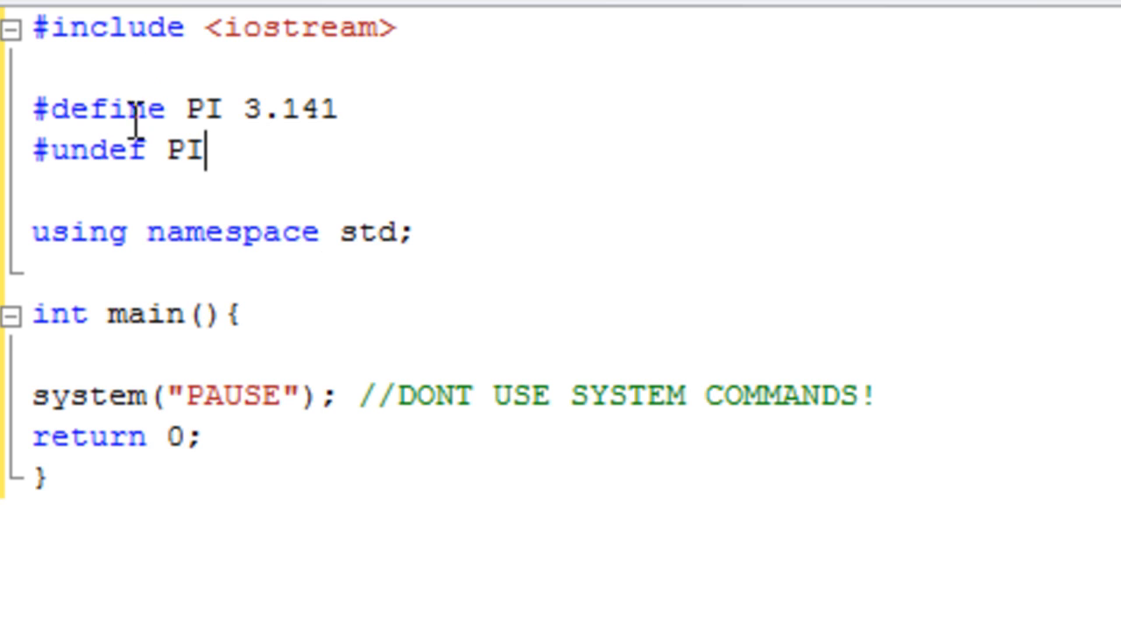
mouse_move(253, 357)
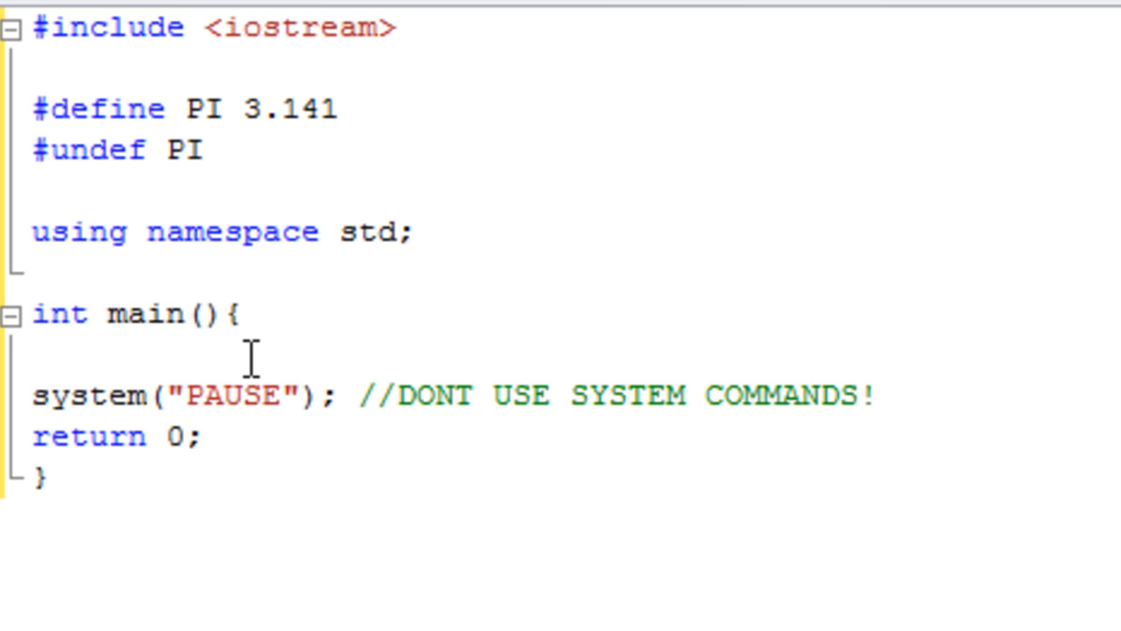
type("cout << PI;")
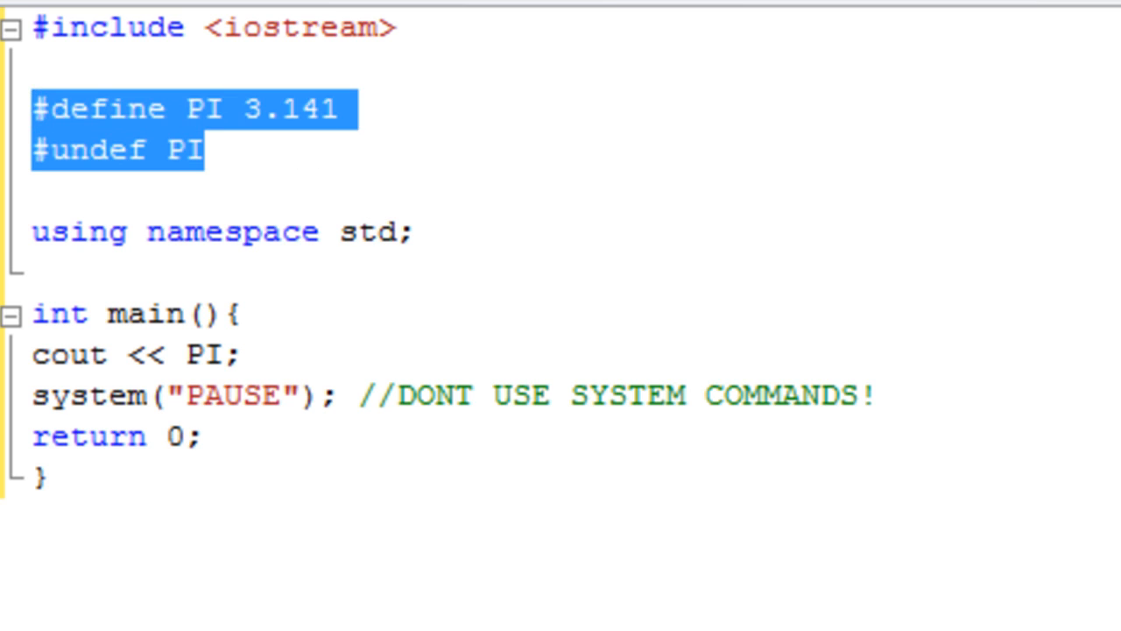
Remove the PI lines and define macros A and B as 0 below the include
key("Delete")
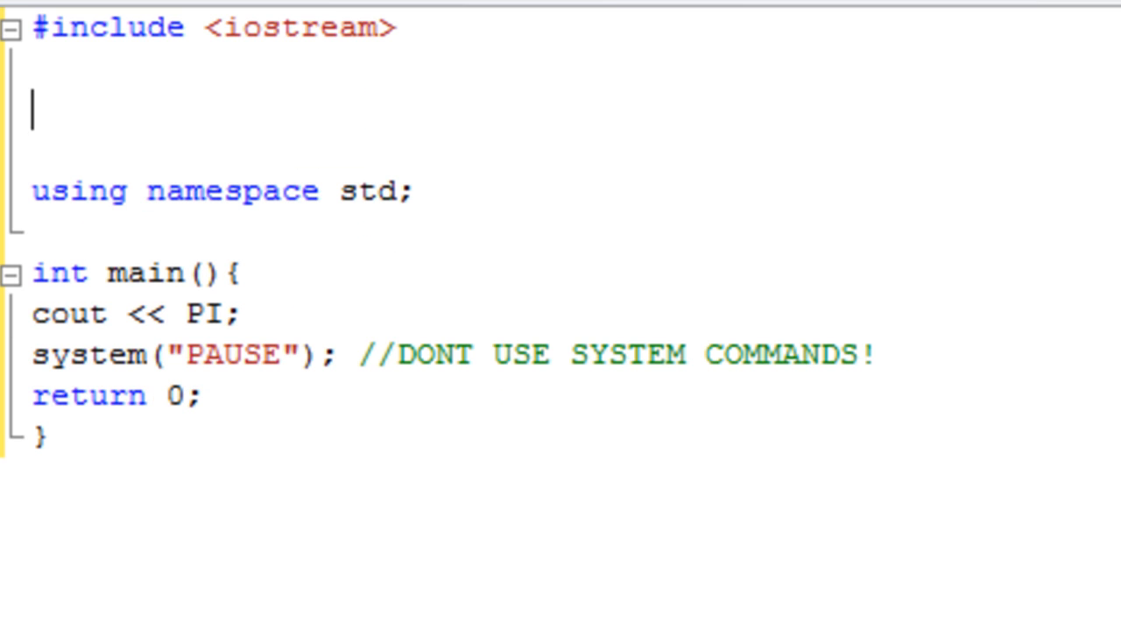
mouse_move(260, 91)
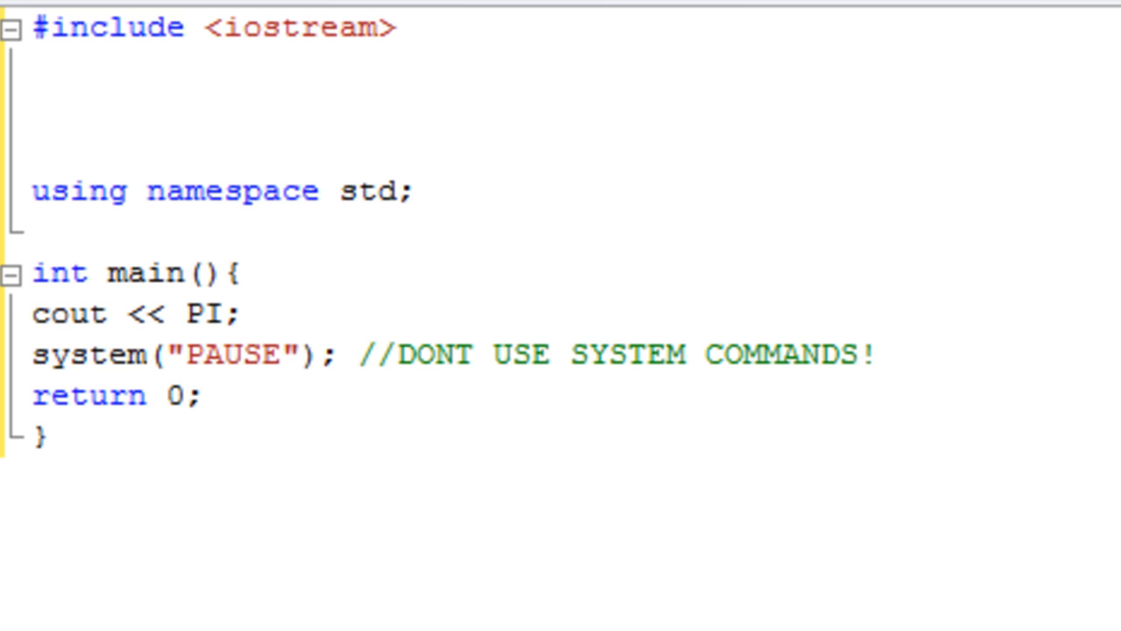
type("#define A 0")
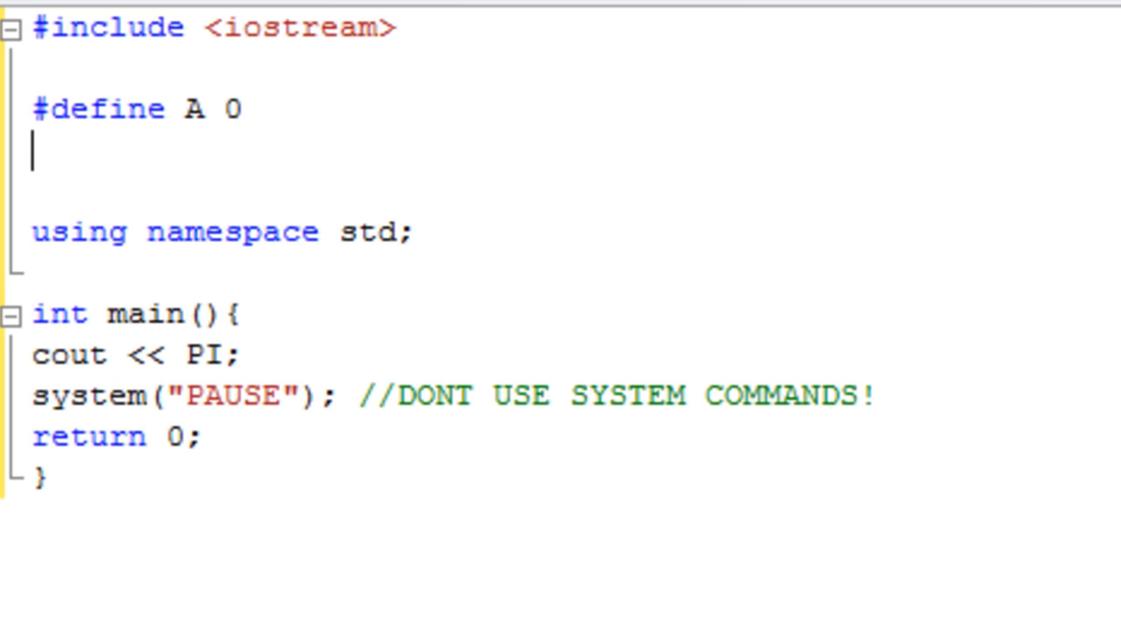
type("#define B")
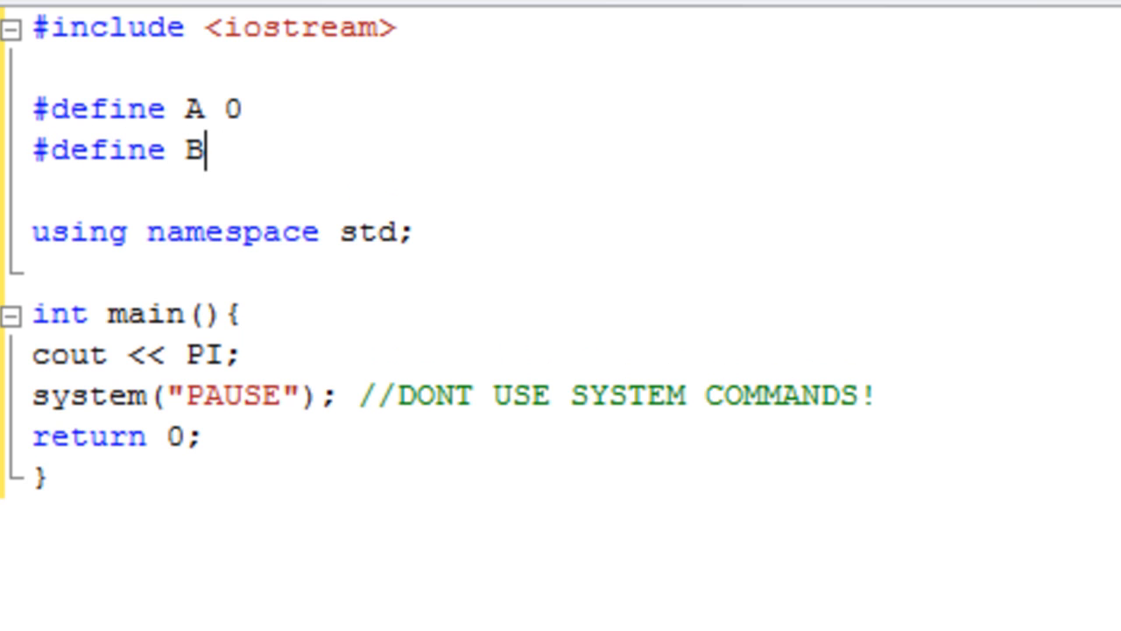
type("0")
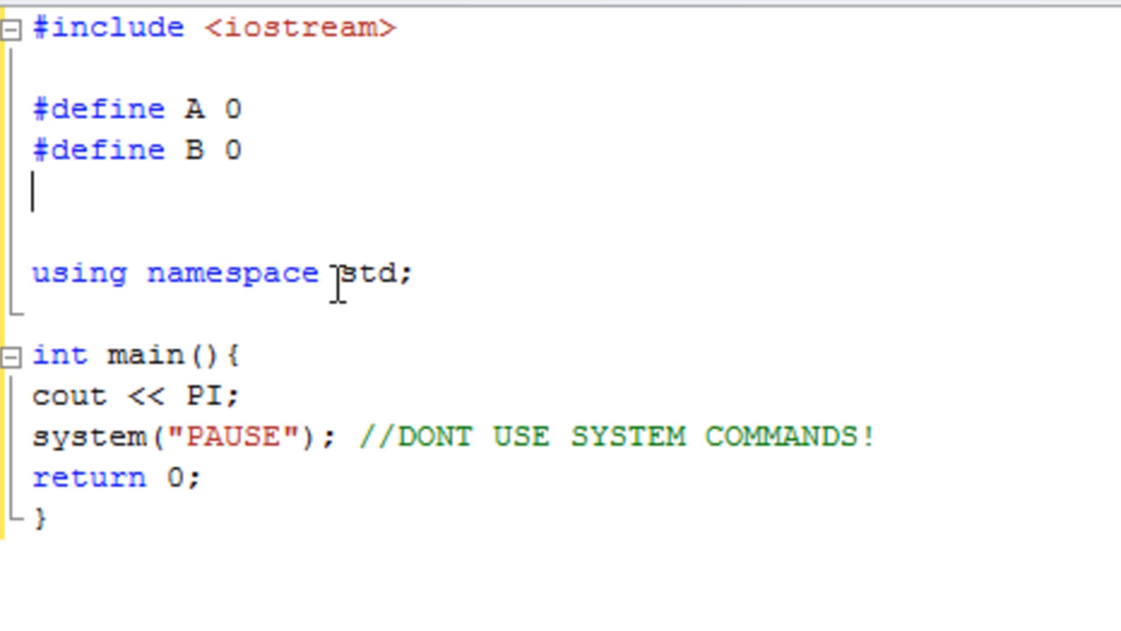
Add a #define C 1 line and then delete it again
type("#define C")
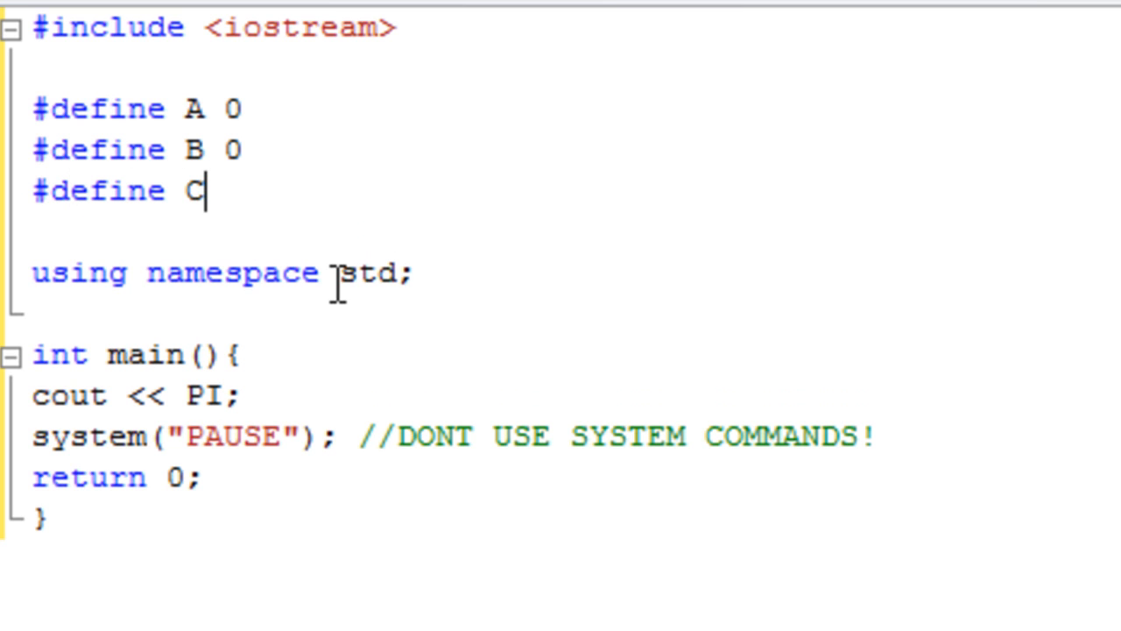
type("1")
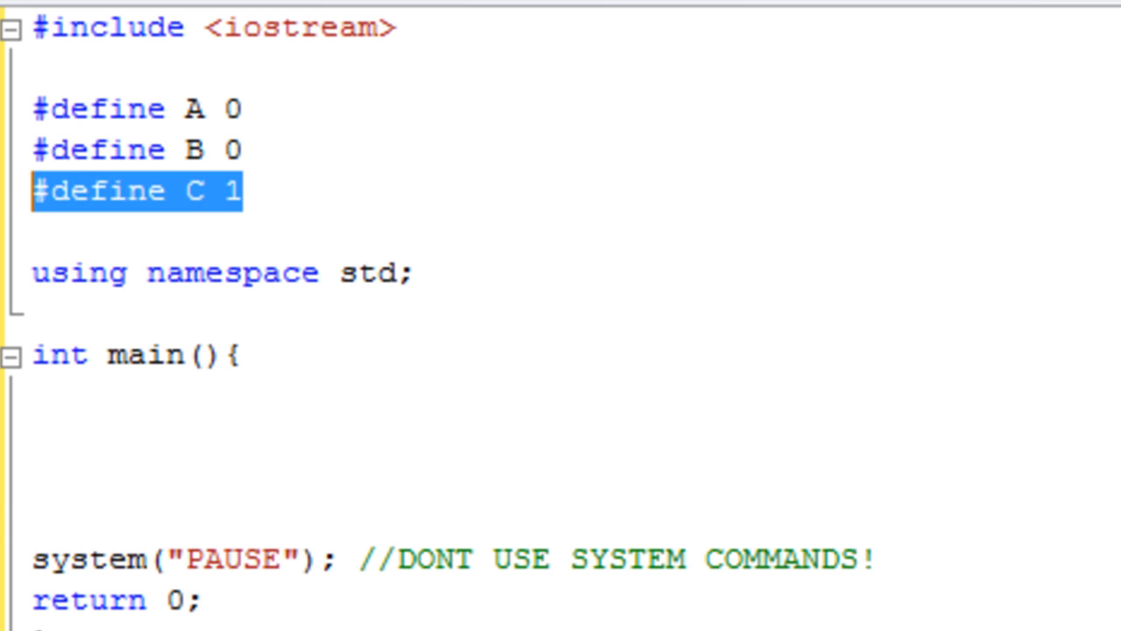
key("Delete")
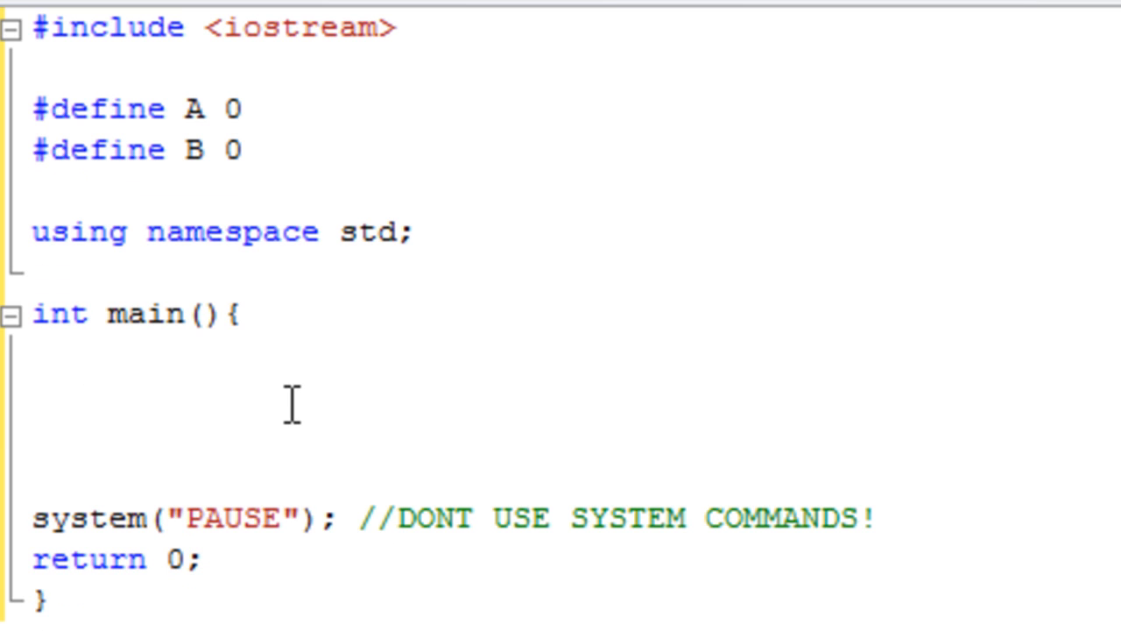
In main declare int C = 3 and add an #if A branch setting C = 1
type("#if a")
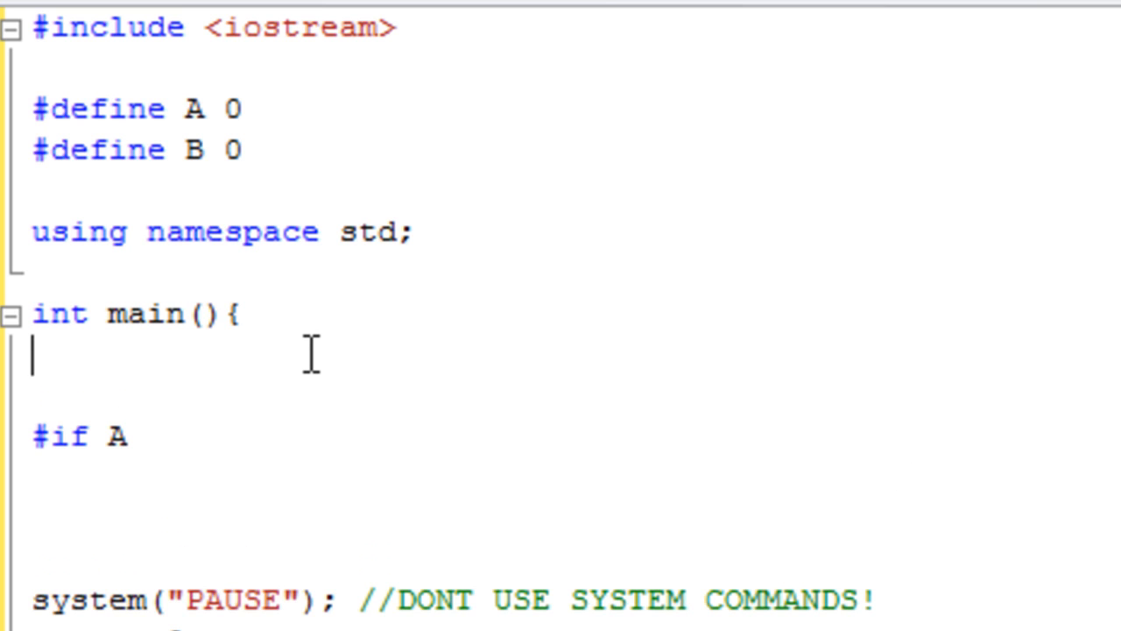
type("int C")
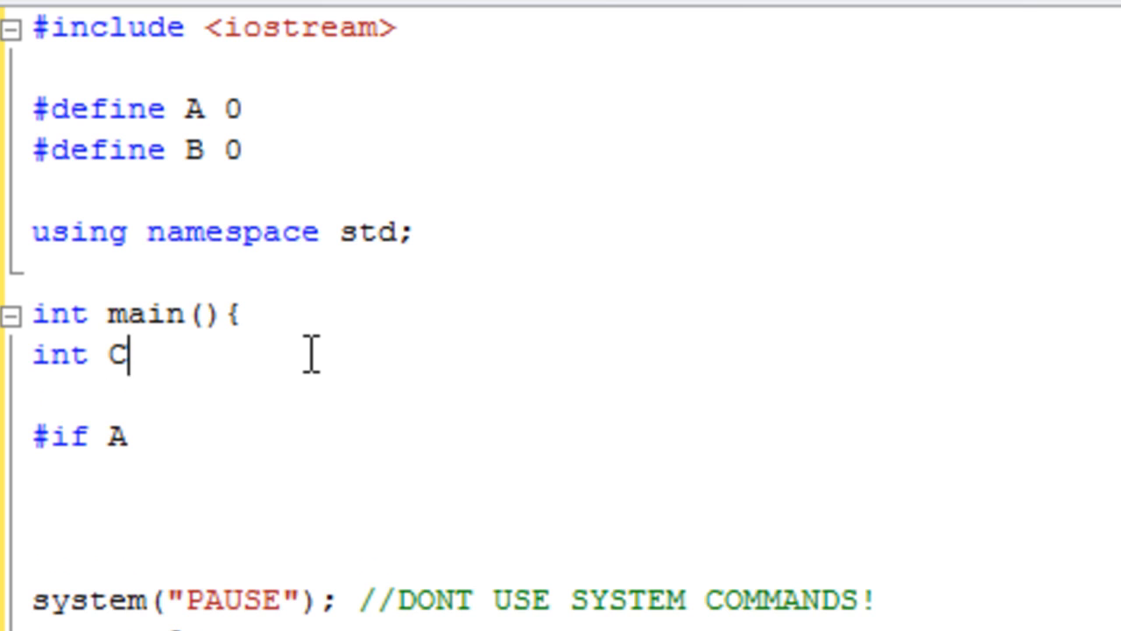
type("= 0;")
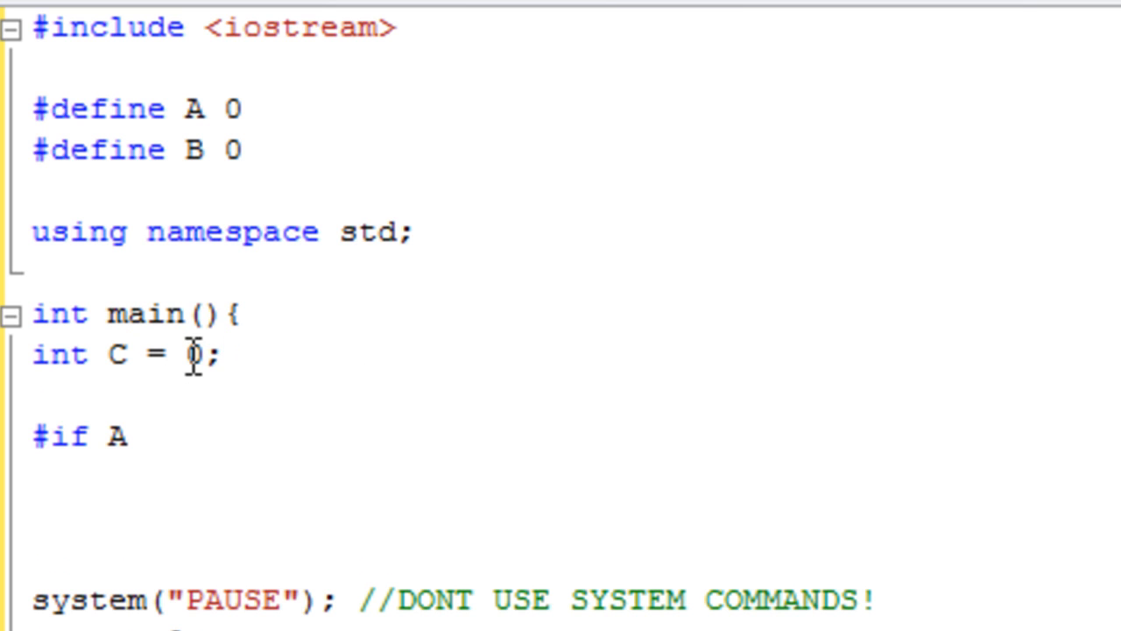
type("3")
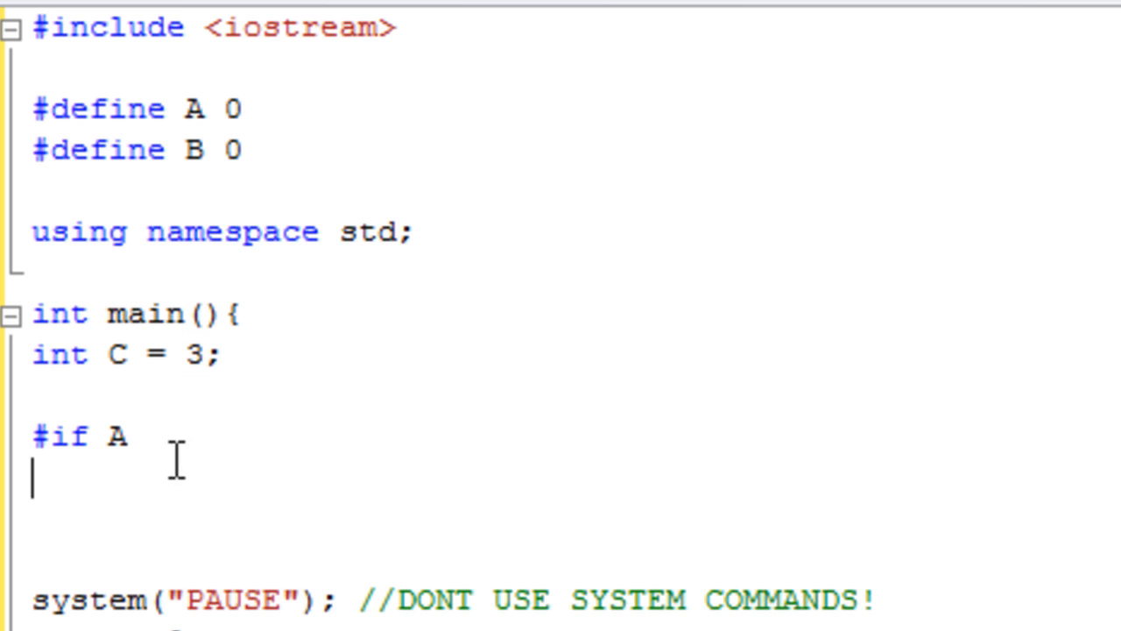
mouse_move(519, 487)
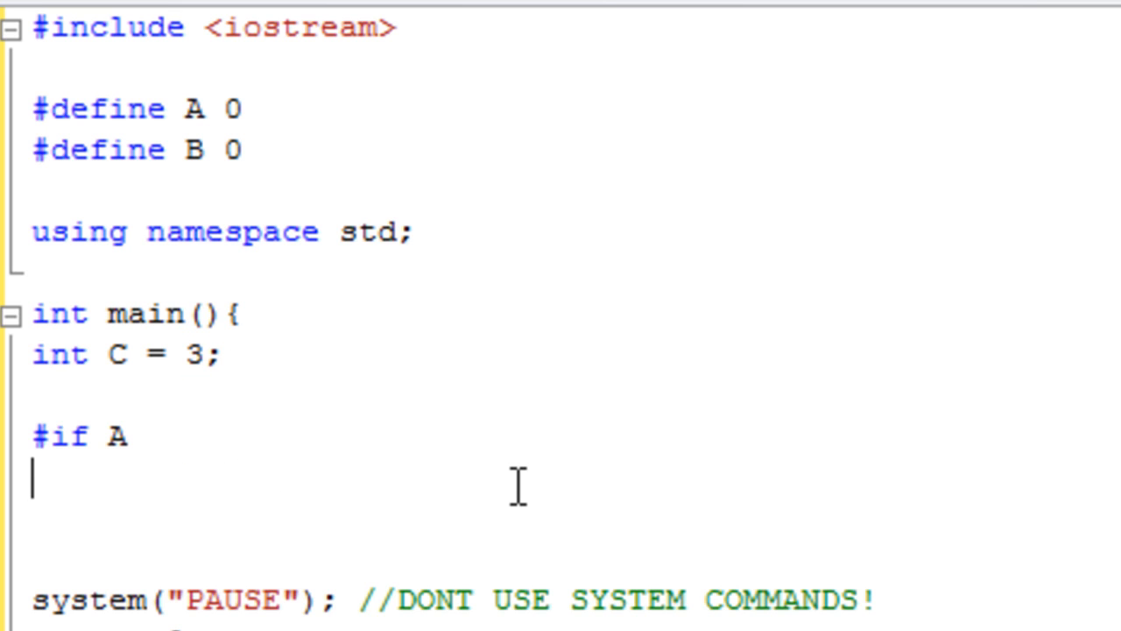
type("C =")
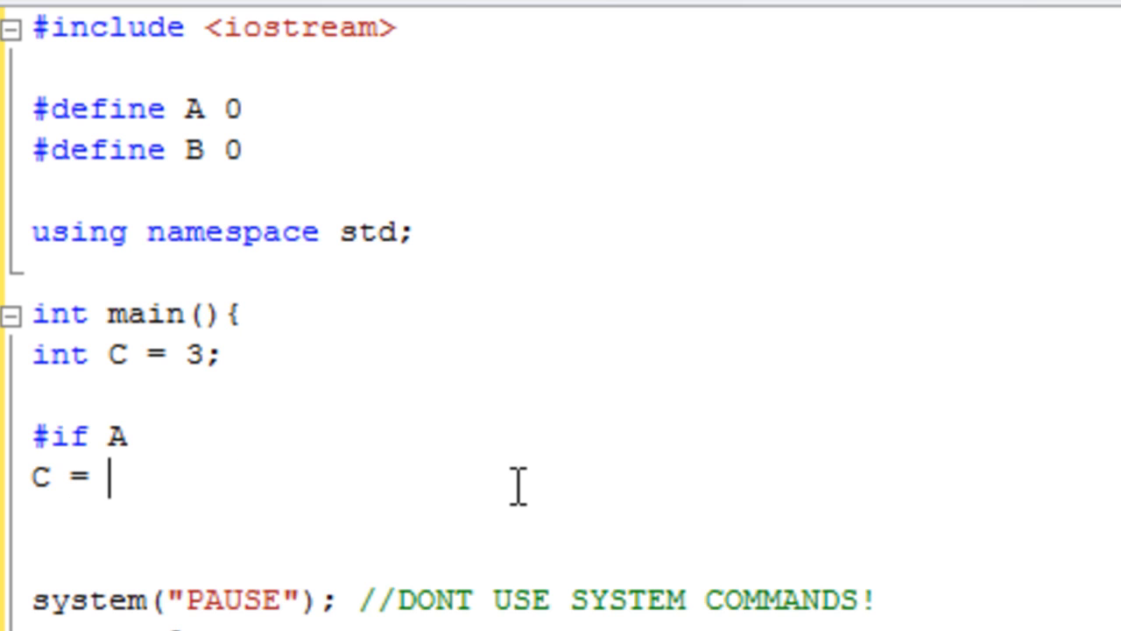
type("1;")
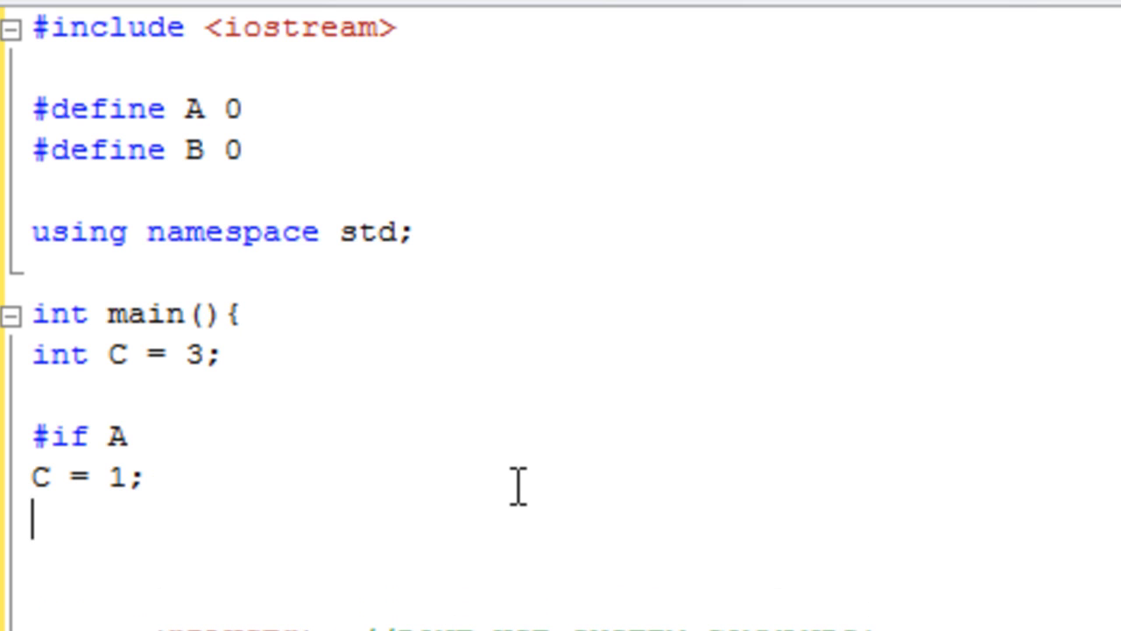
Add #elif B and #else branches setting C to 2 or 3, print C, and close with #endif
type("#")
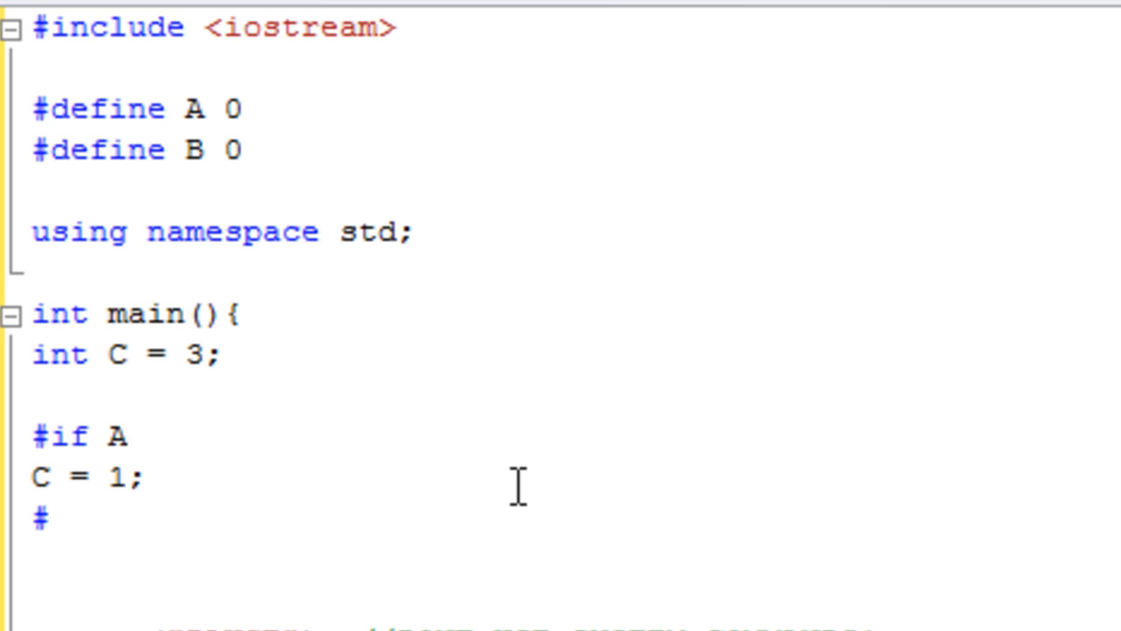
type("elif")
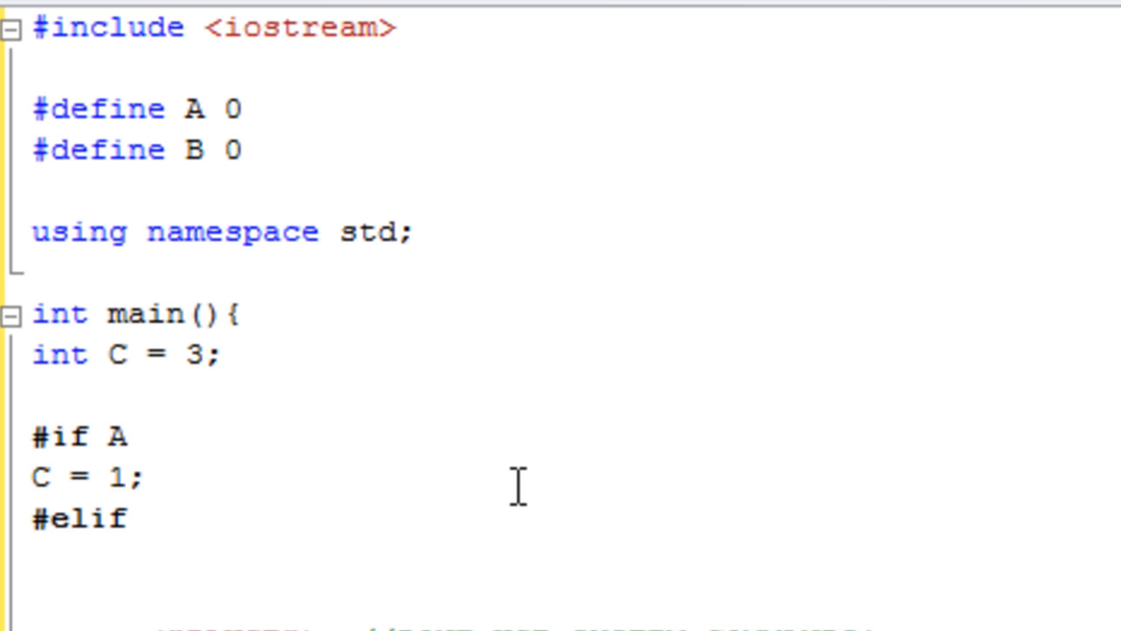
type("B")
type("C = 2;")
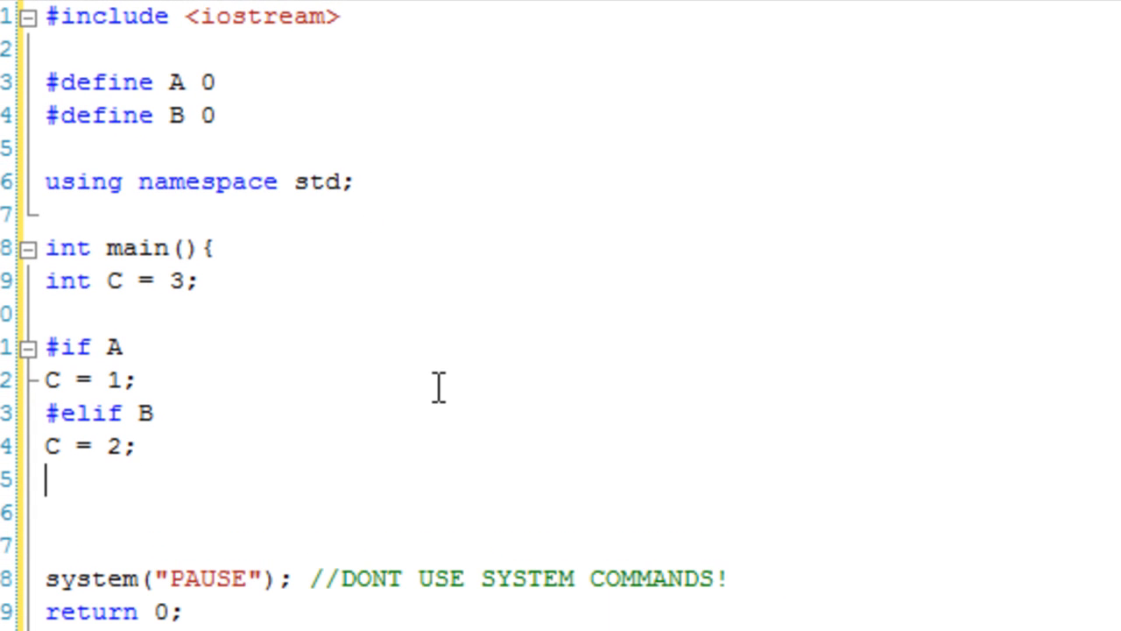
type("#else")
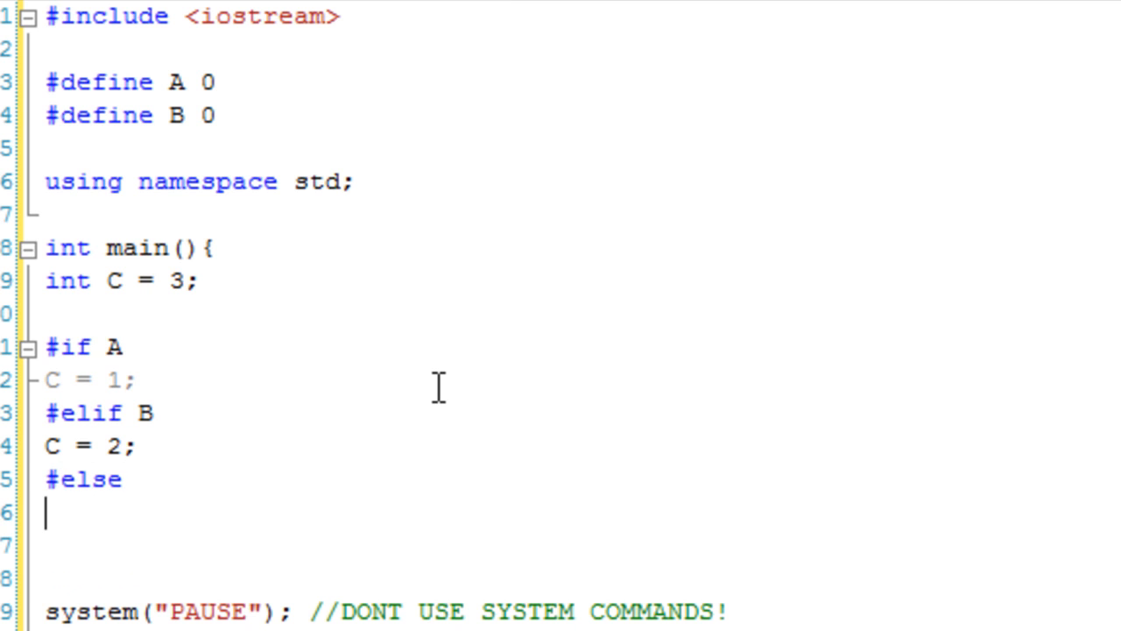
type("C =")
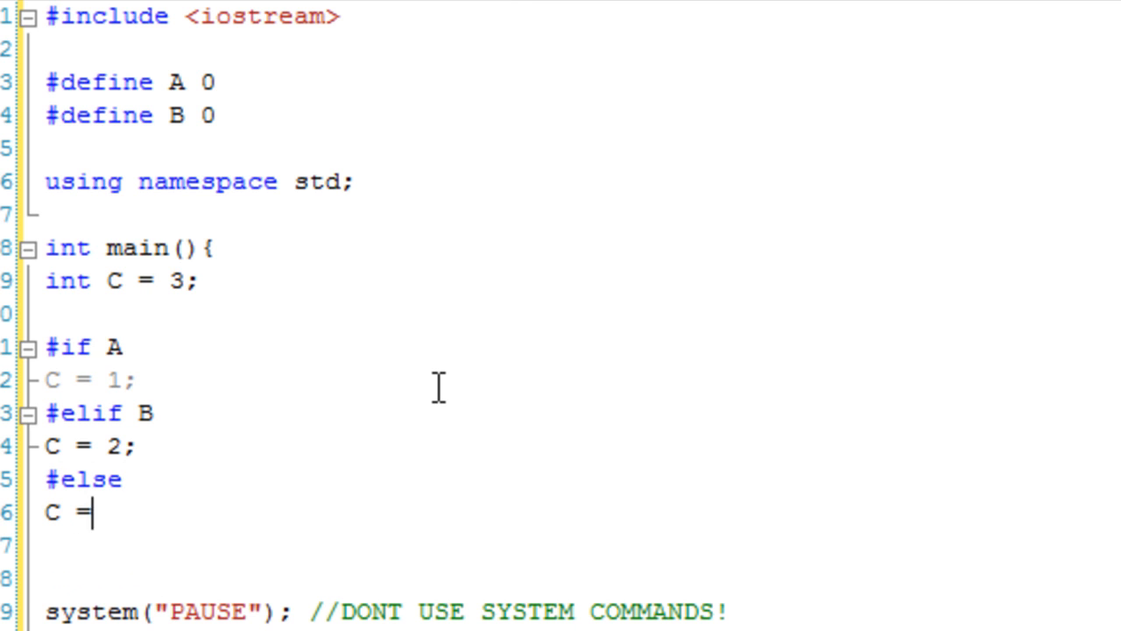
type("3;")
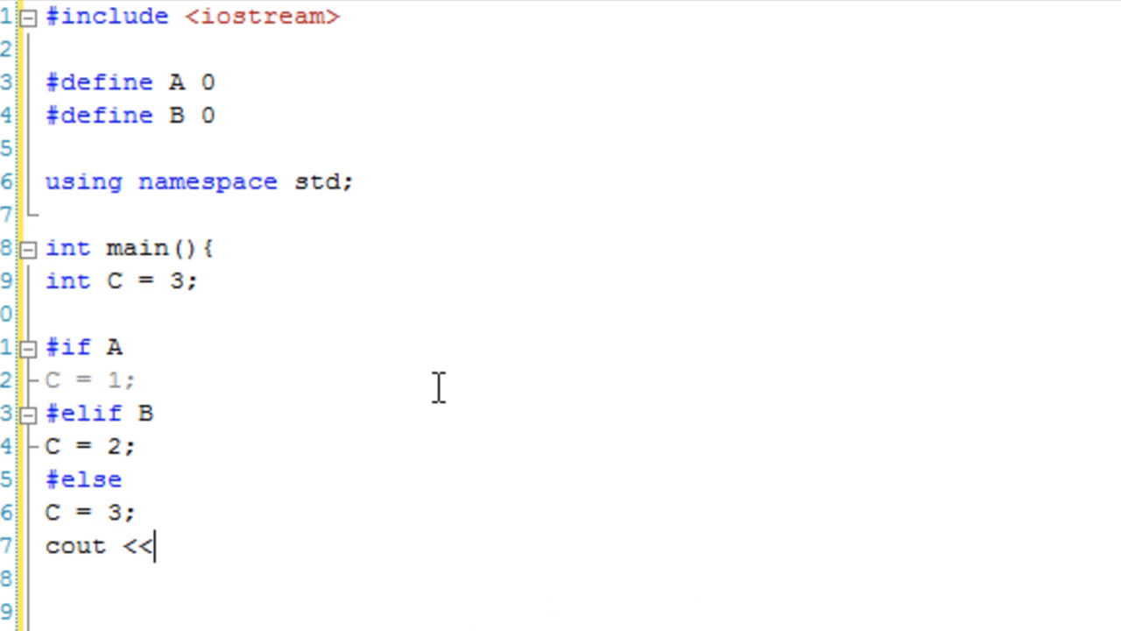
type("C;")
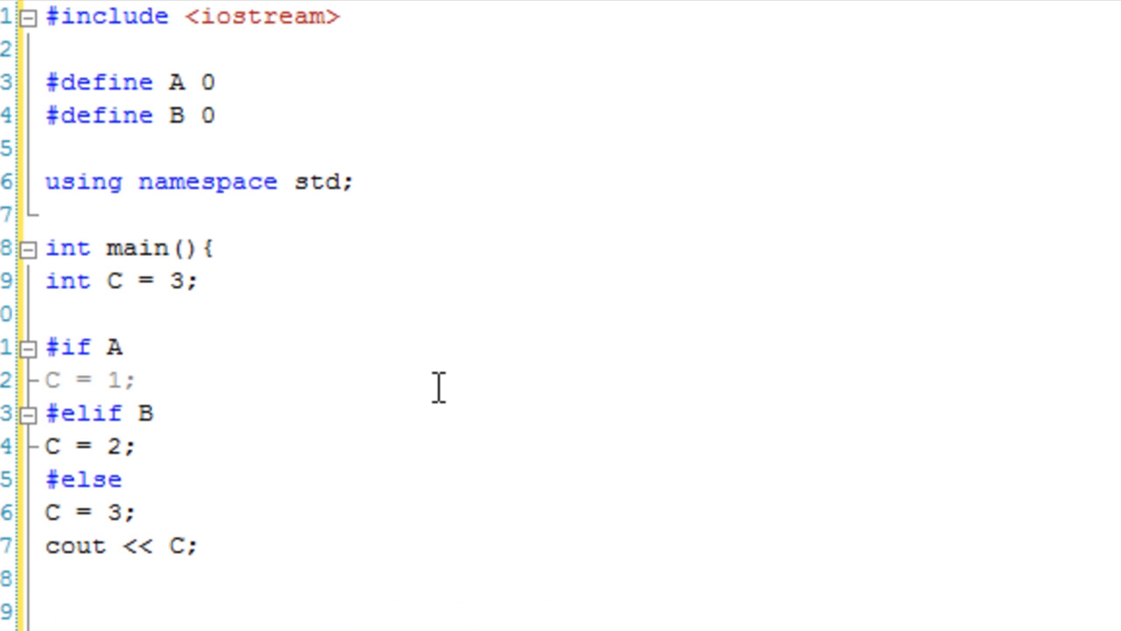
type("#endif")
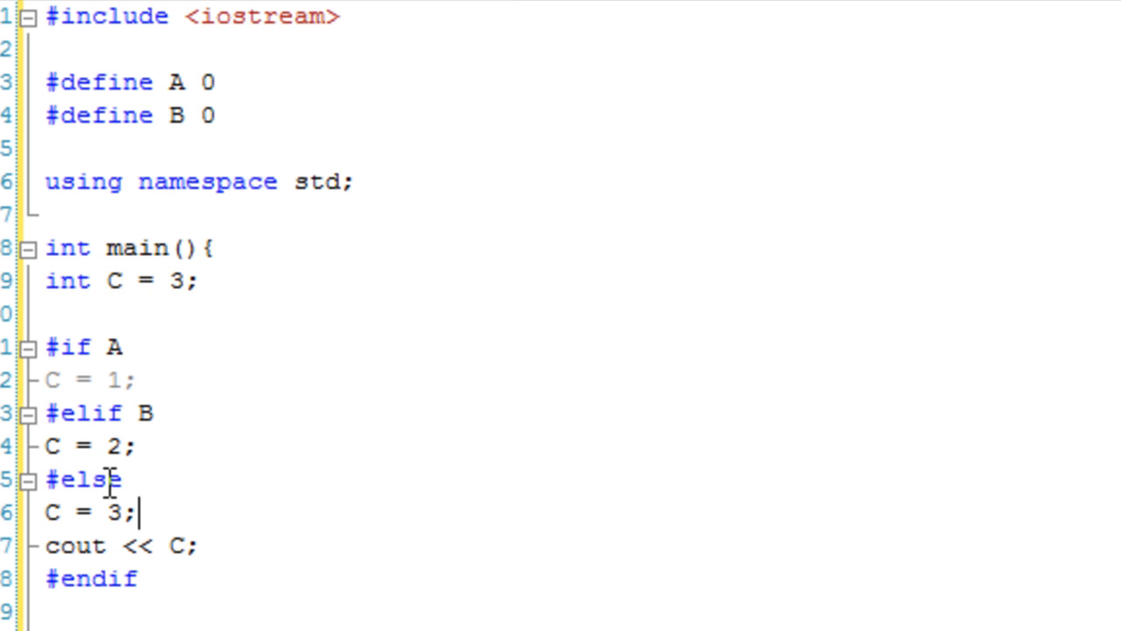
mouse_move(32, 464)
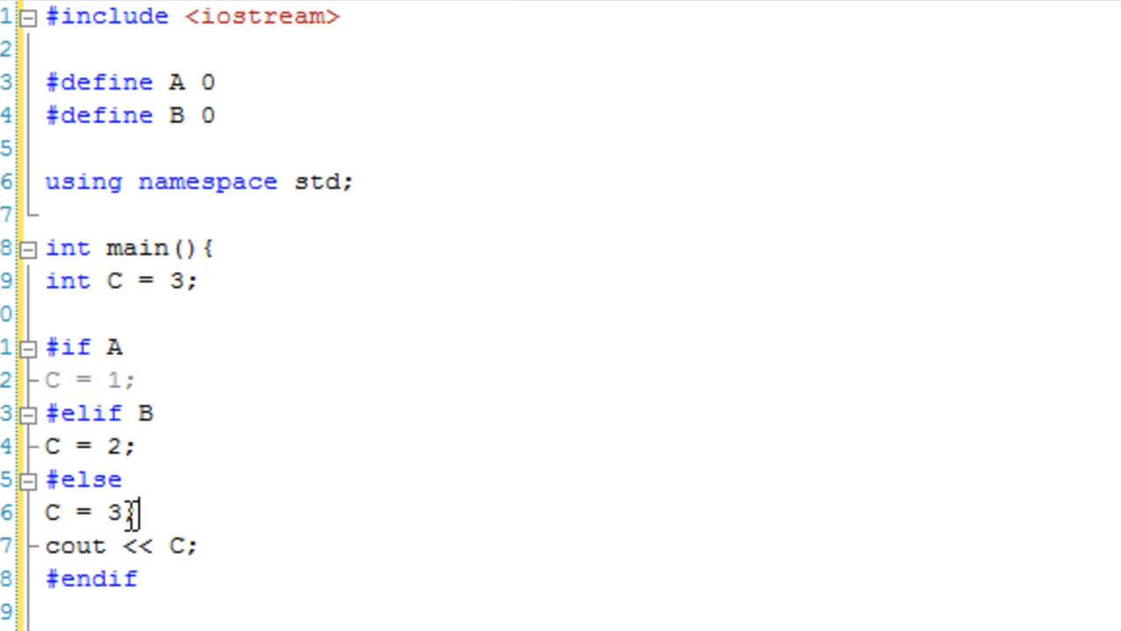
Move cout << C; out of the #else branch to a line after #endif, then select the old conditional code
double_click(120, 545)
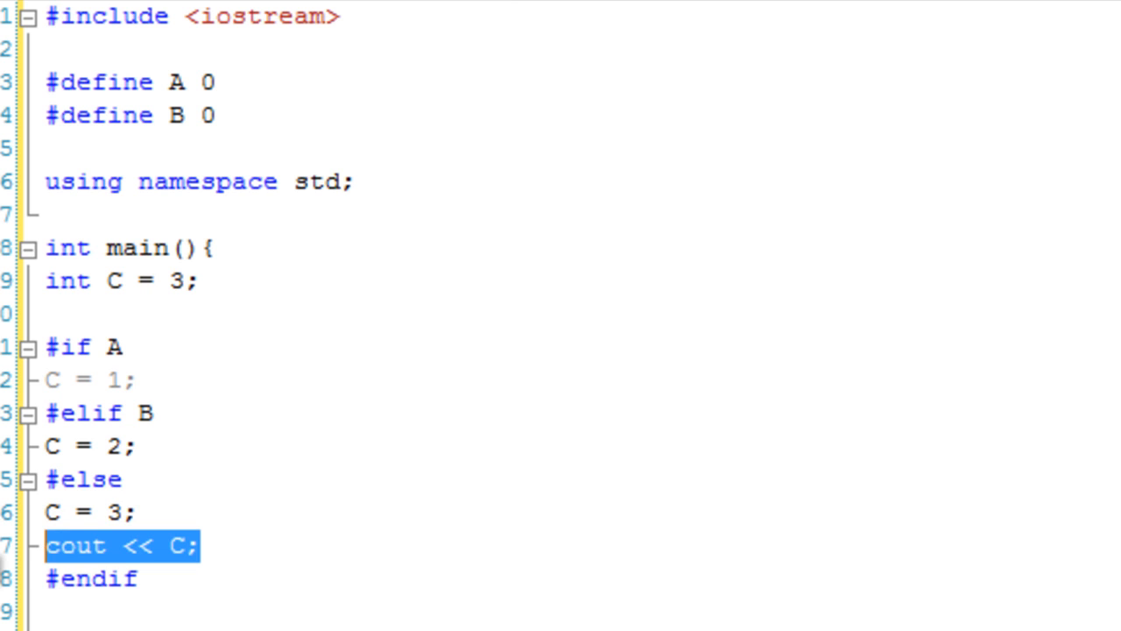
key("Delete")
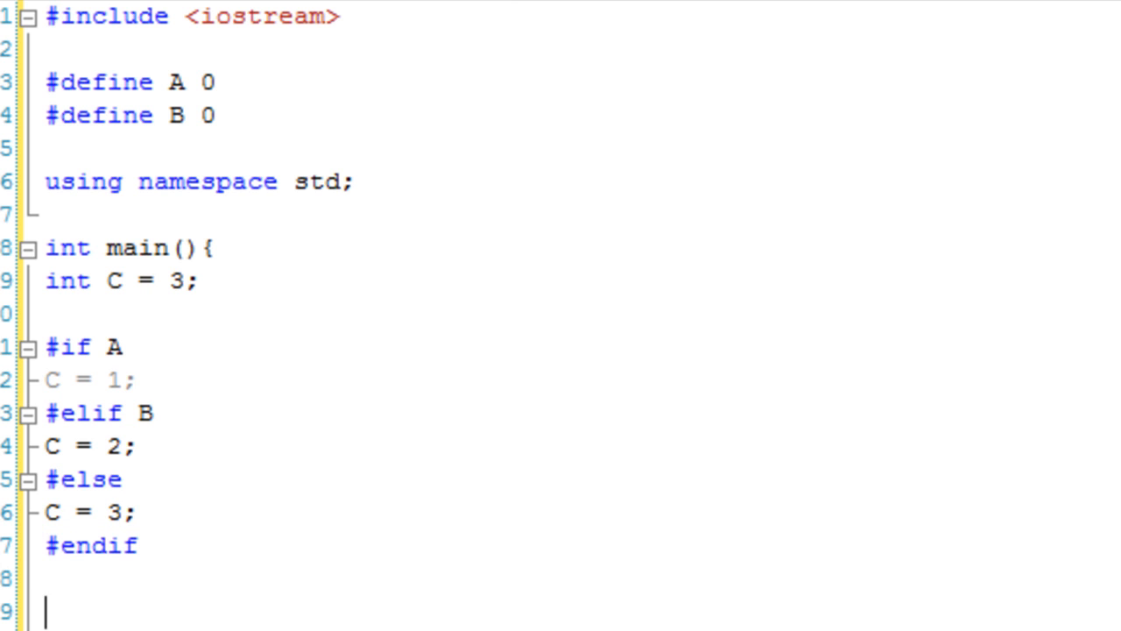
type("cout << C;")
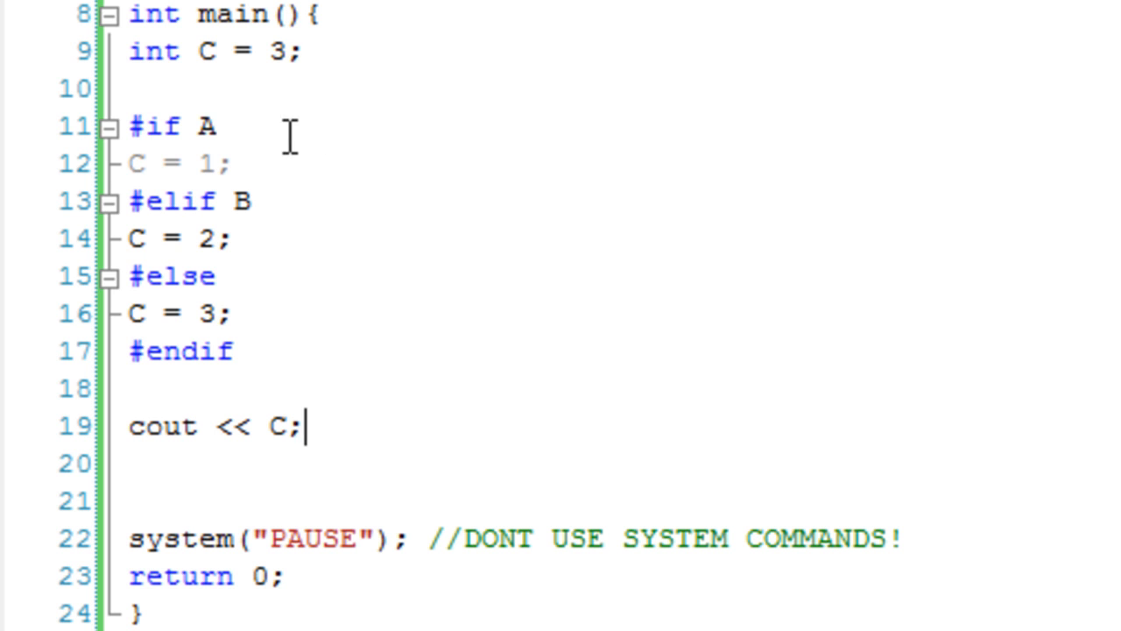
mouse_move(227, 254)
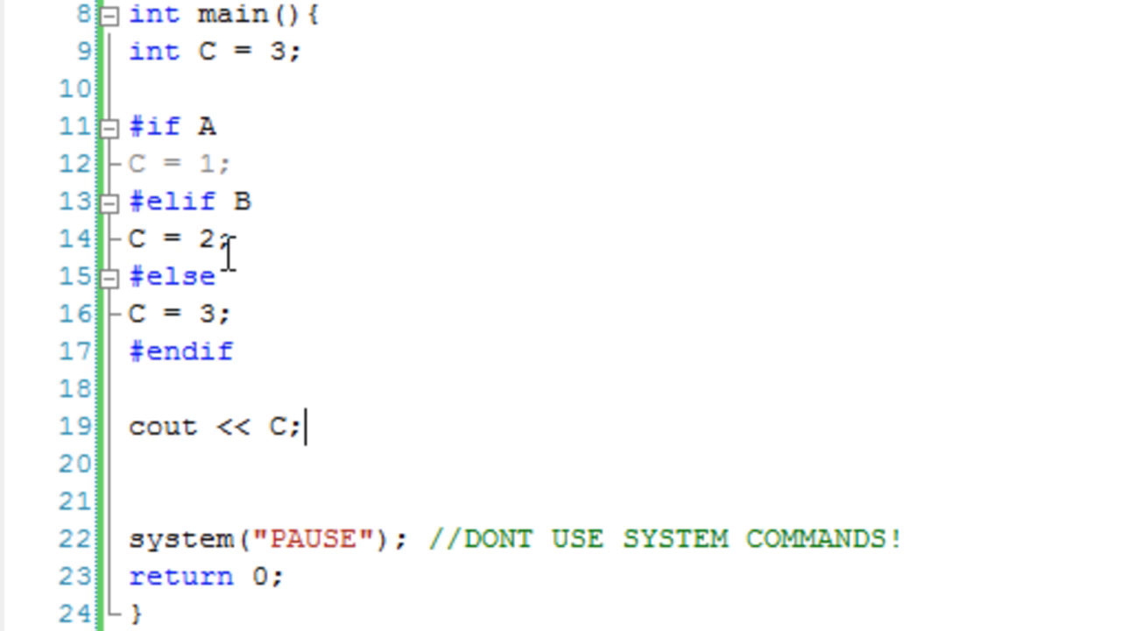
mouse_move(207, 127)
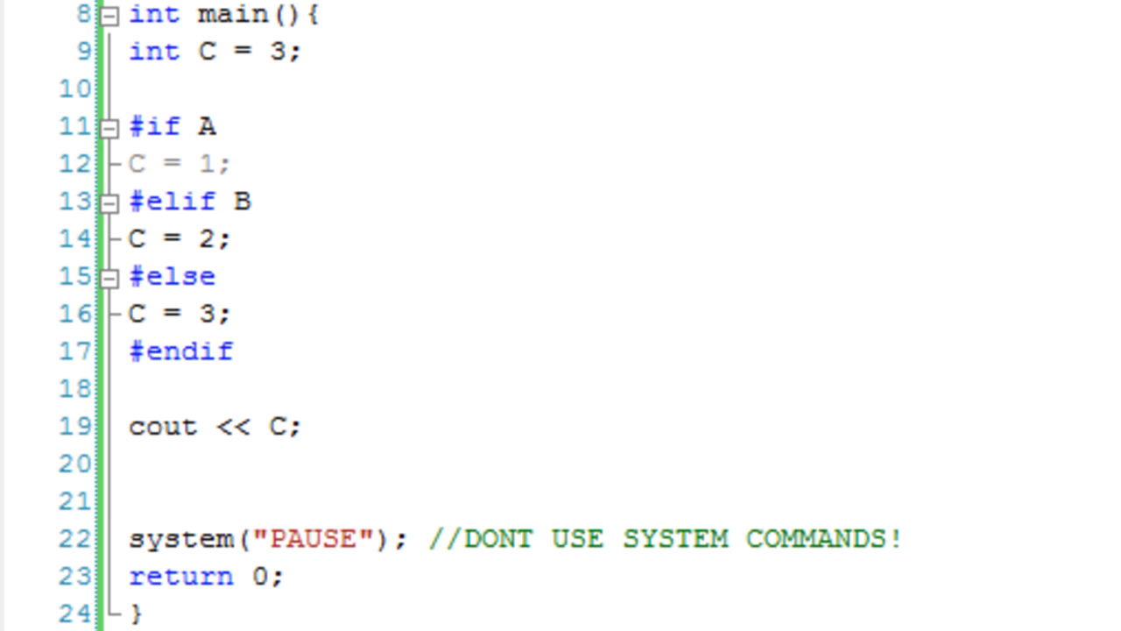
mouse_move(149, 203)
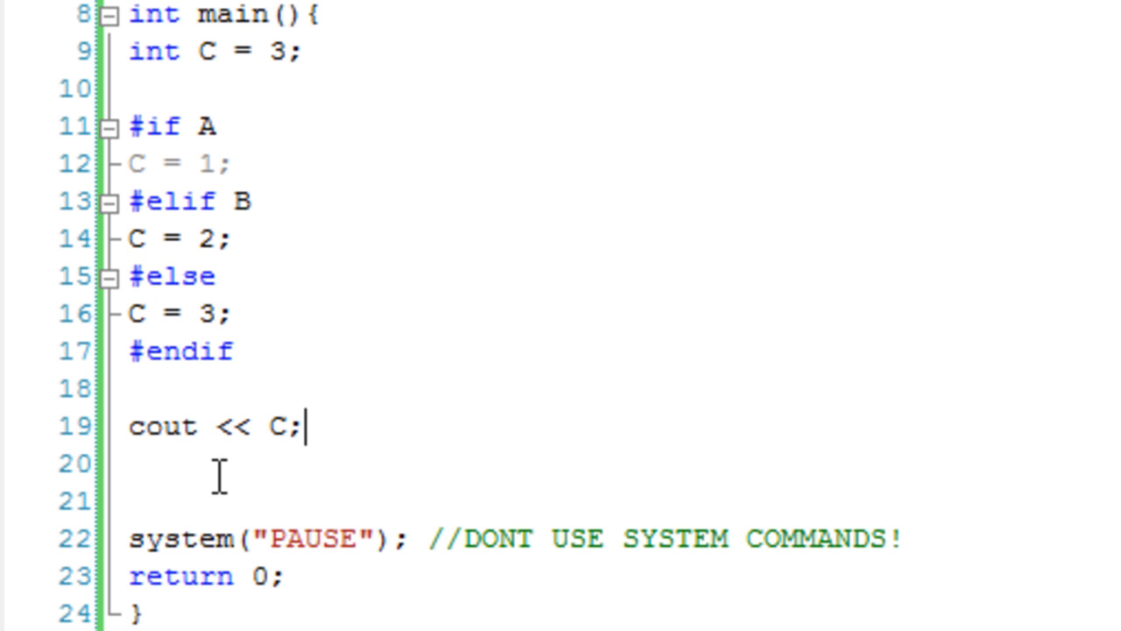
mouse_move(337, 350)
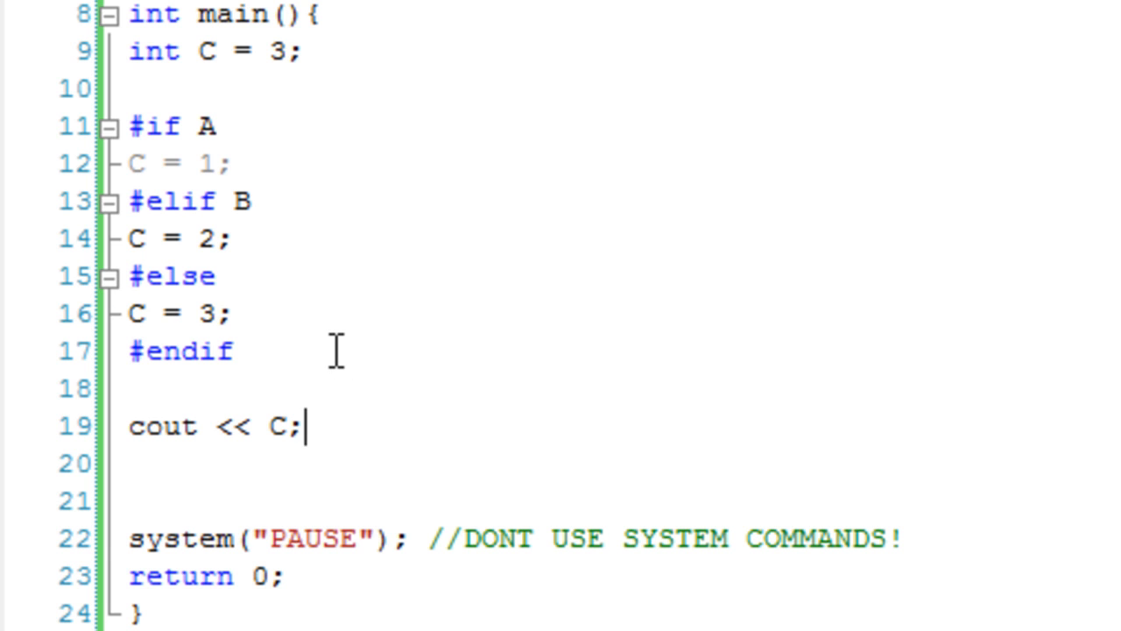
mouse_move(442, 313)
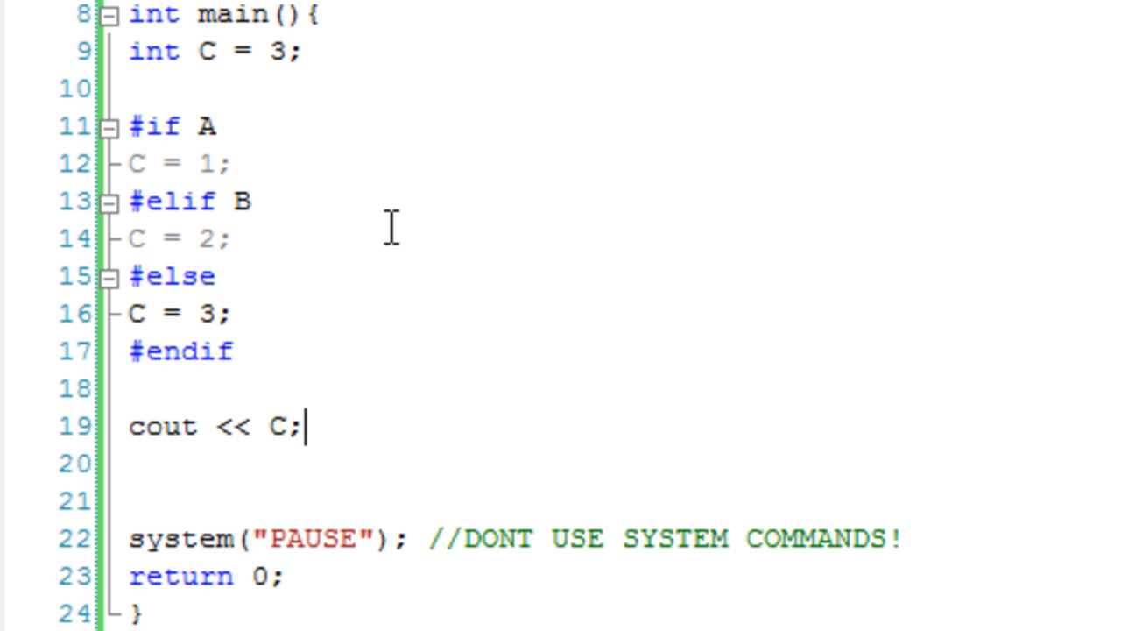
mouse_move(417, 35)
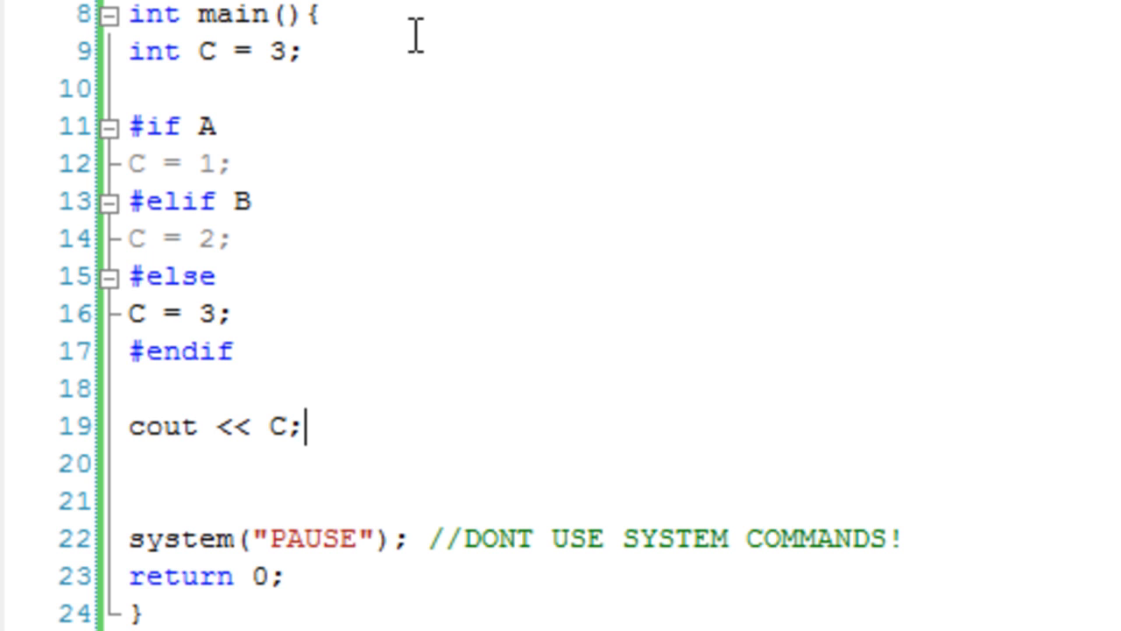
mouse_move(171, 173)
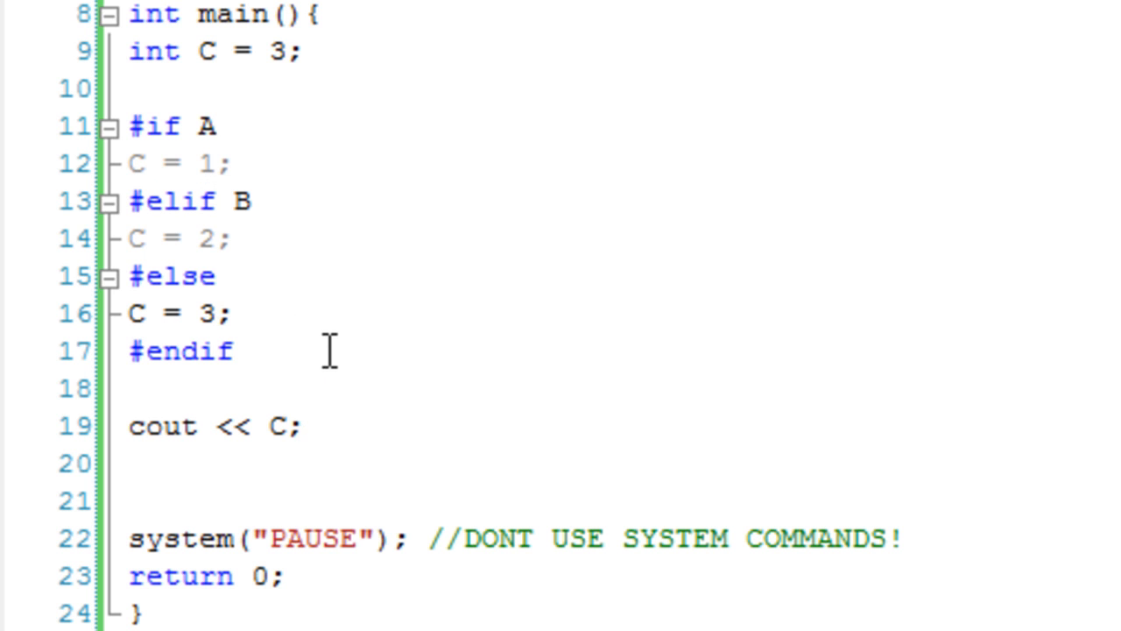
left_click_drag(129, 86, 235, 353)
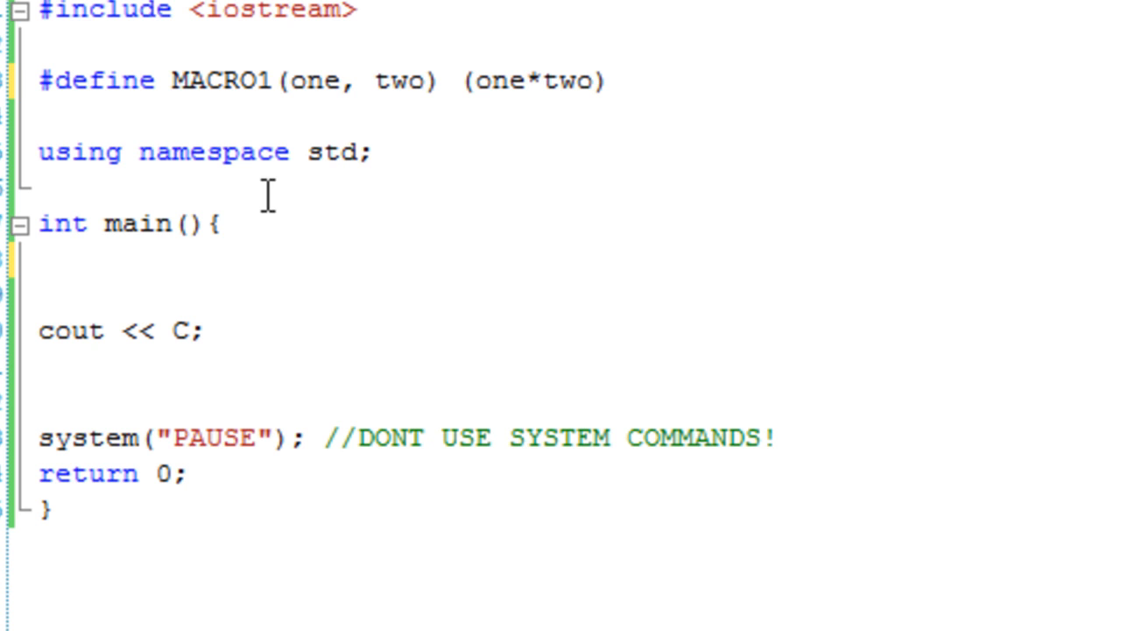
With MACRO1(one, two) defined as (one*two), change main's output to cout << MACRO1(5, 5);
left_click(609, 80)
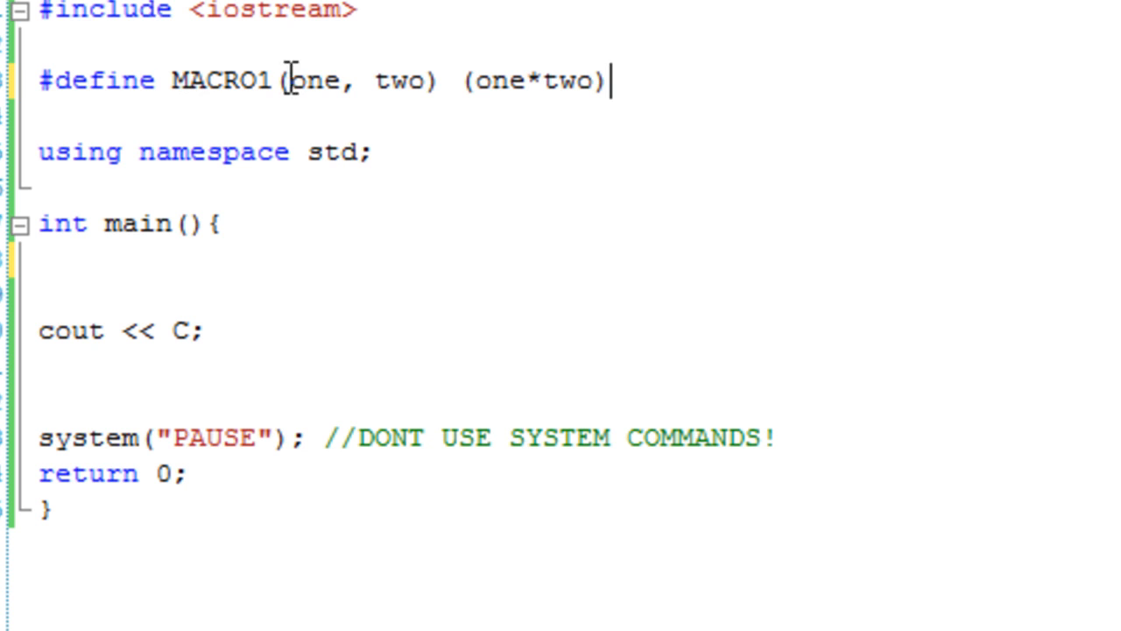
double_click(315, 81)
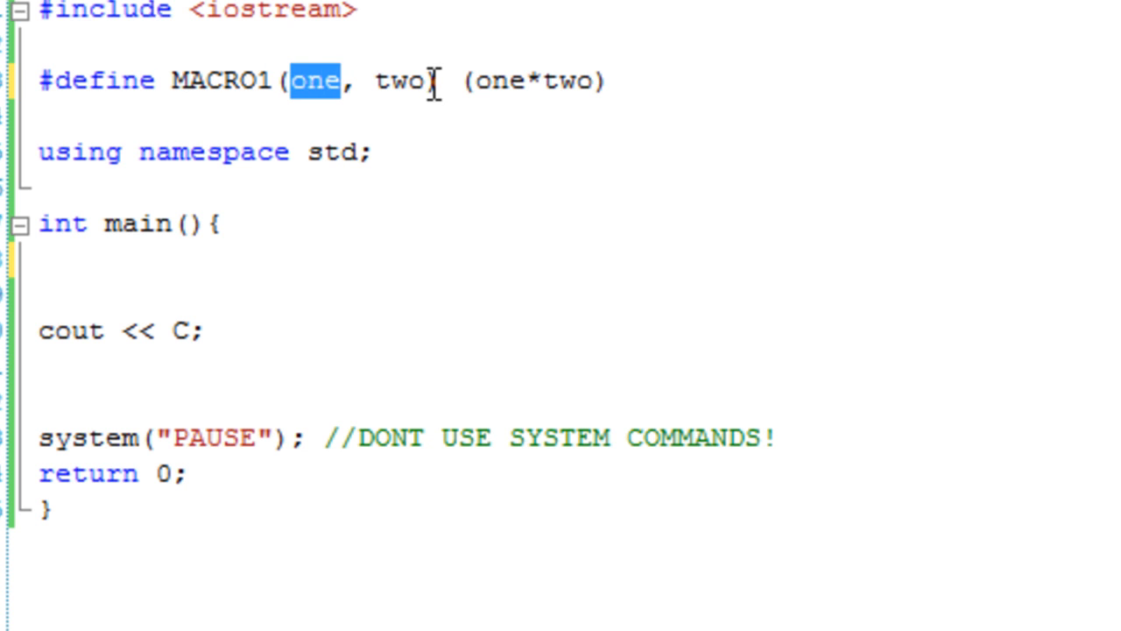
double_click(396, 80)
type("MA")
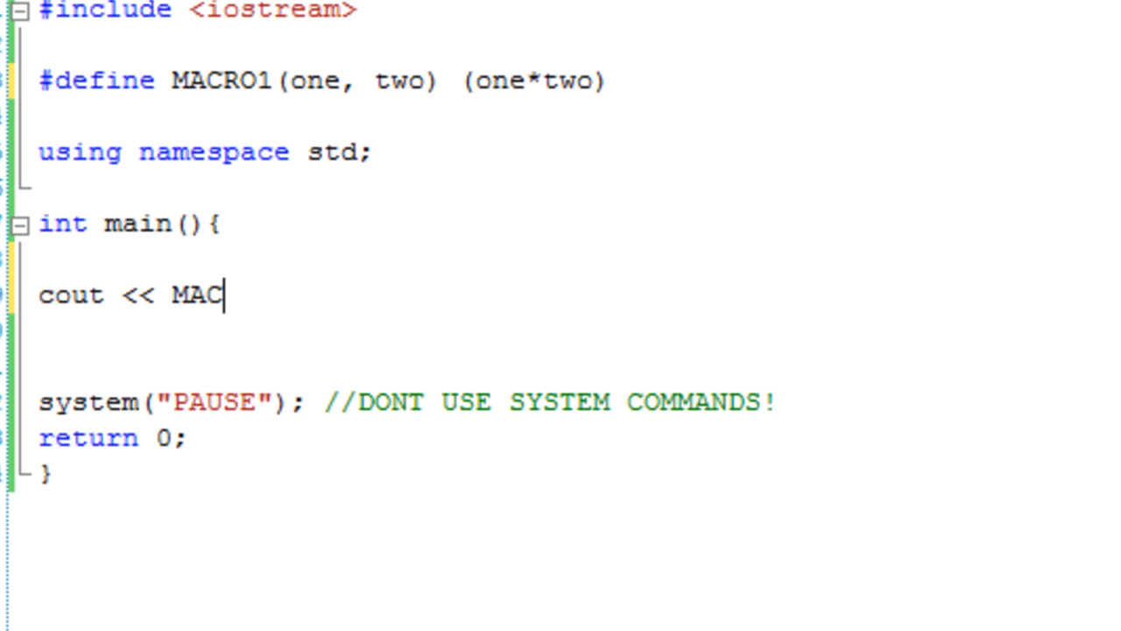
type("RO1(")
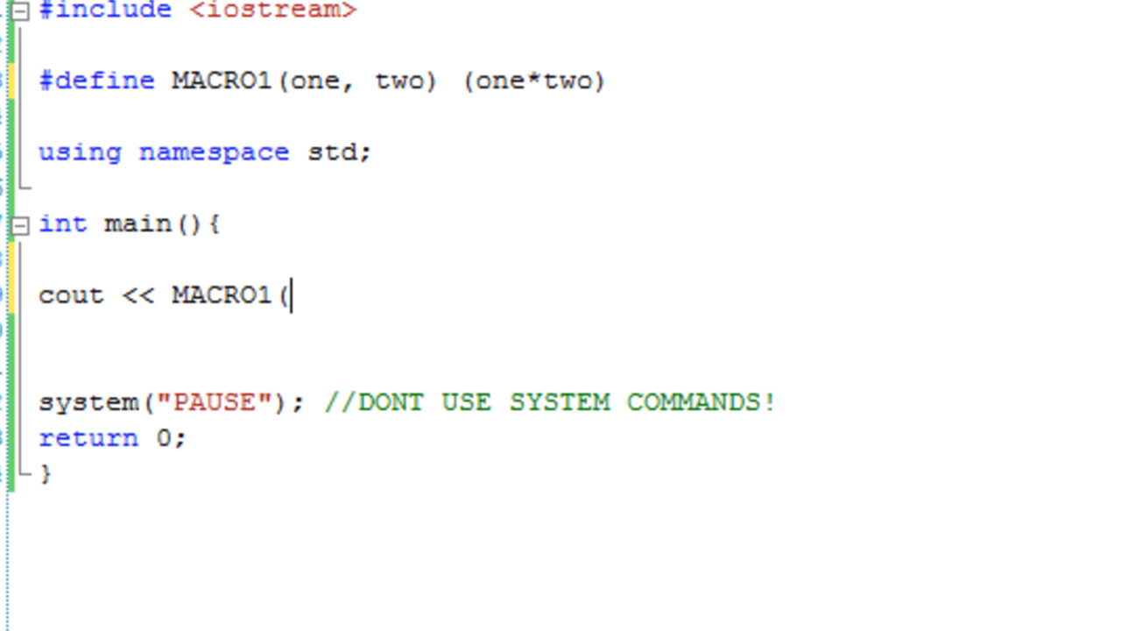
type("5, 5)")
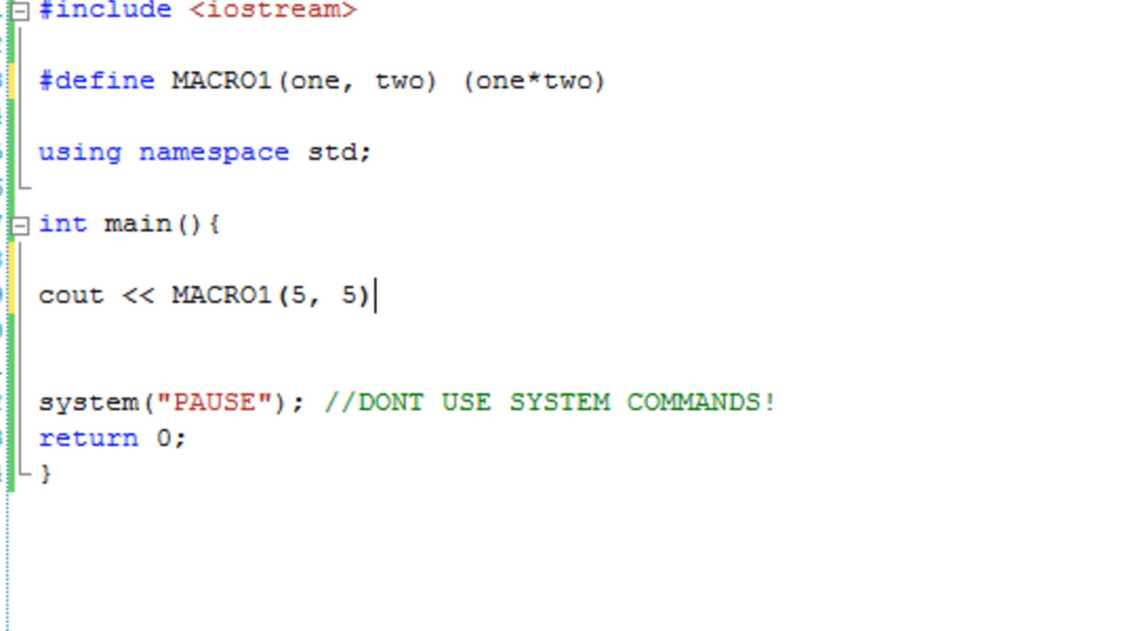
type(";")
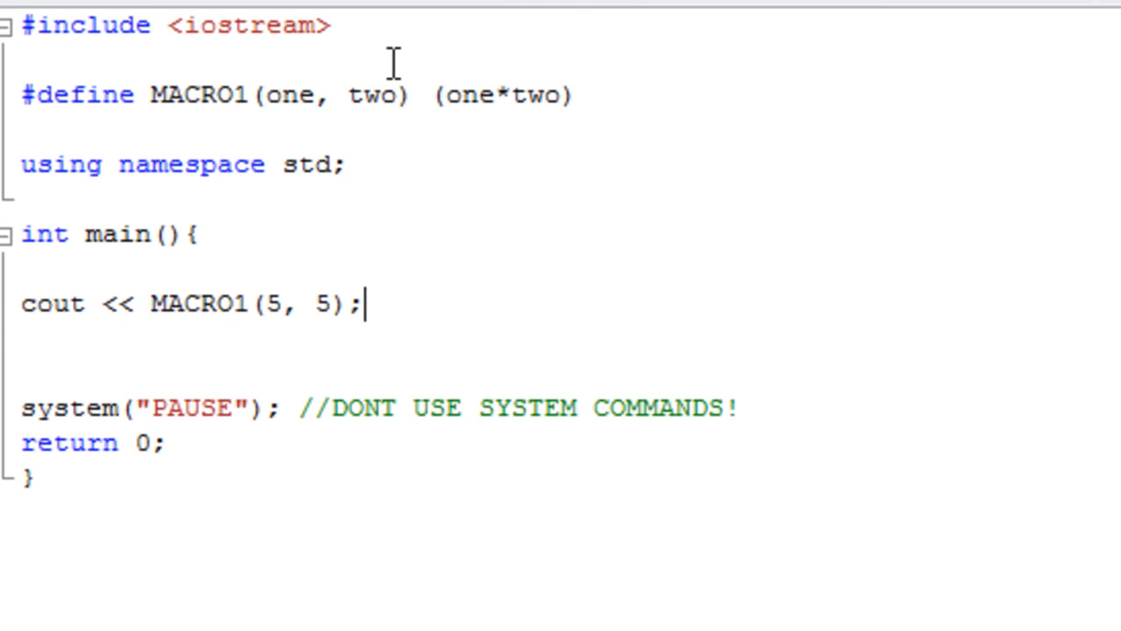
mouse_move(319, 63)
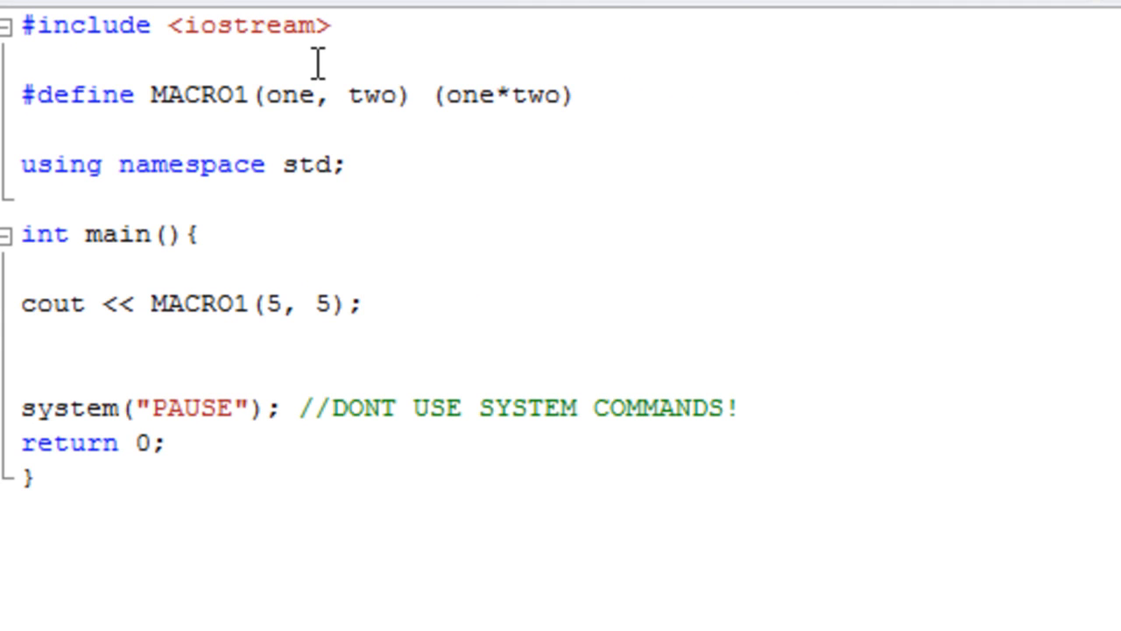
mouse_move(191, 96)
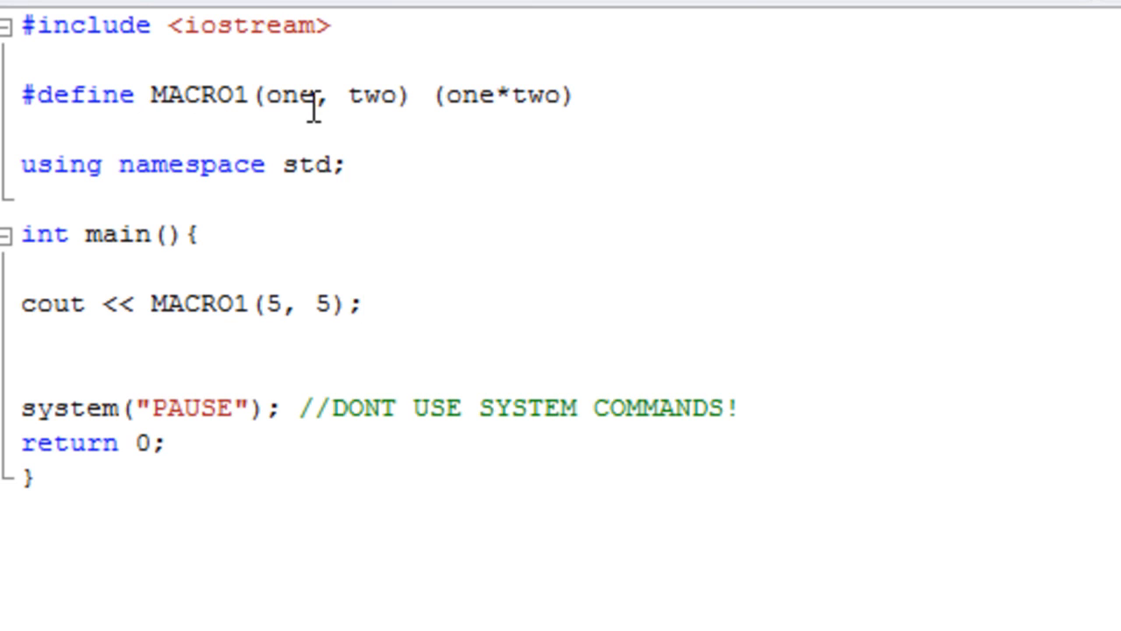
left_click(360, 303)
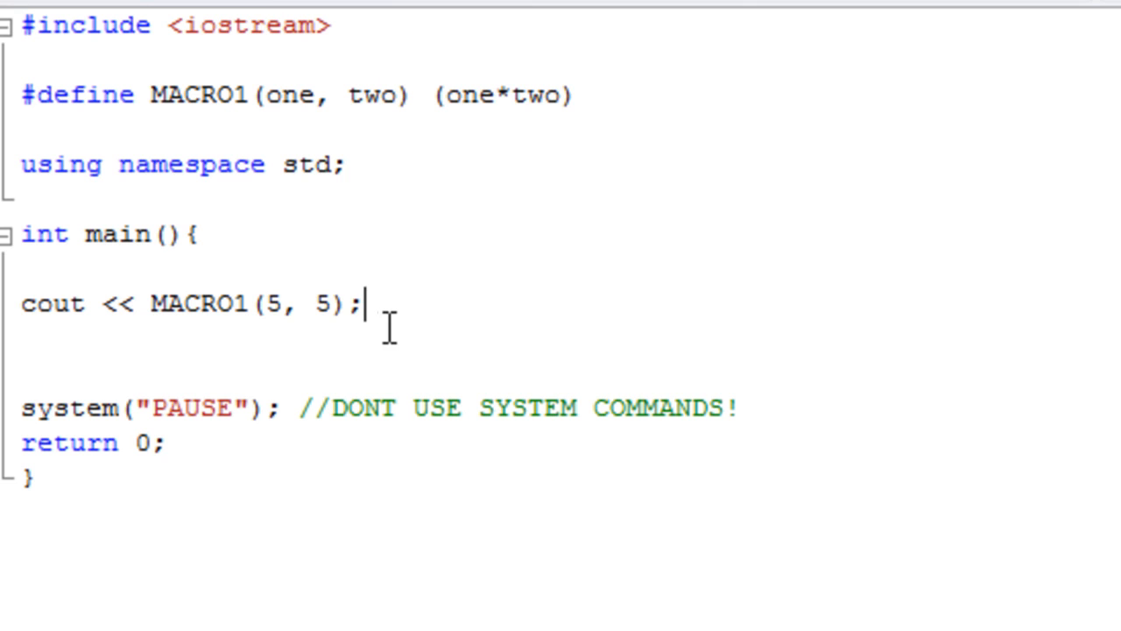
mouse_move(764, 201)
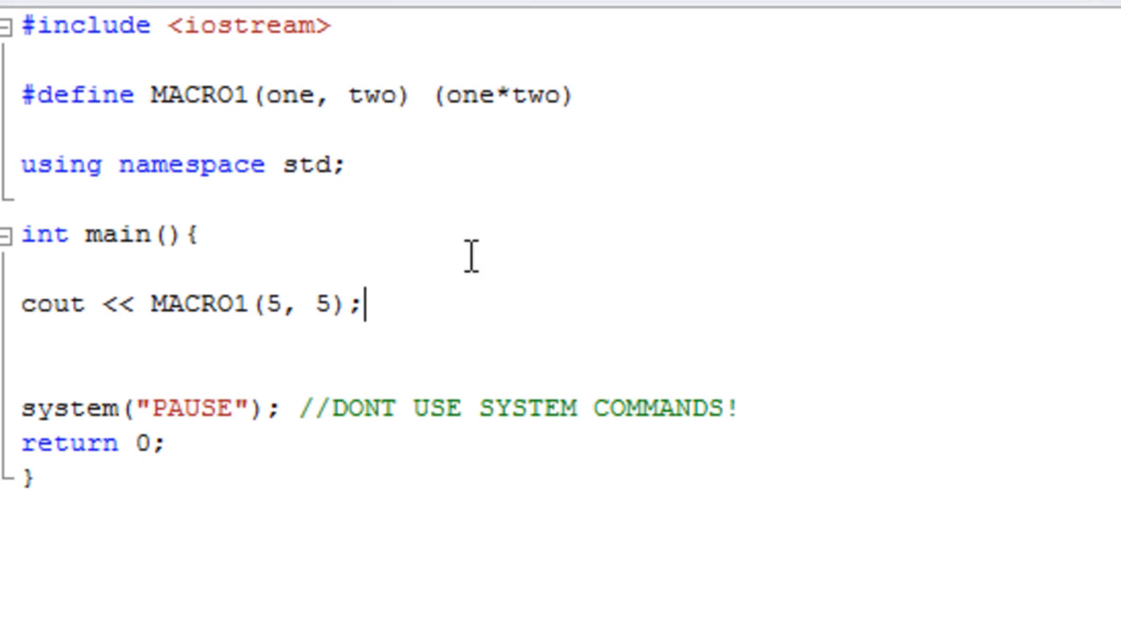
mouse_move(482, 276)
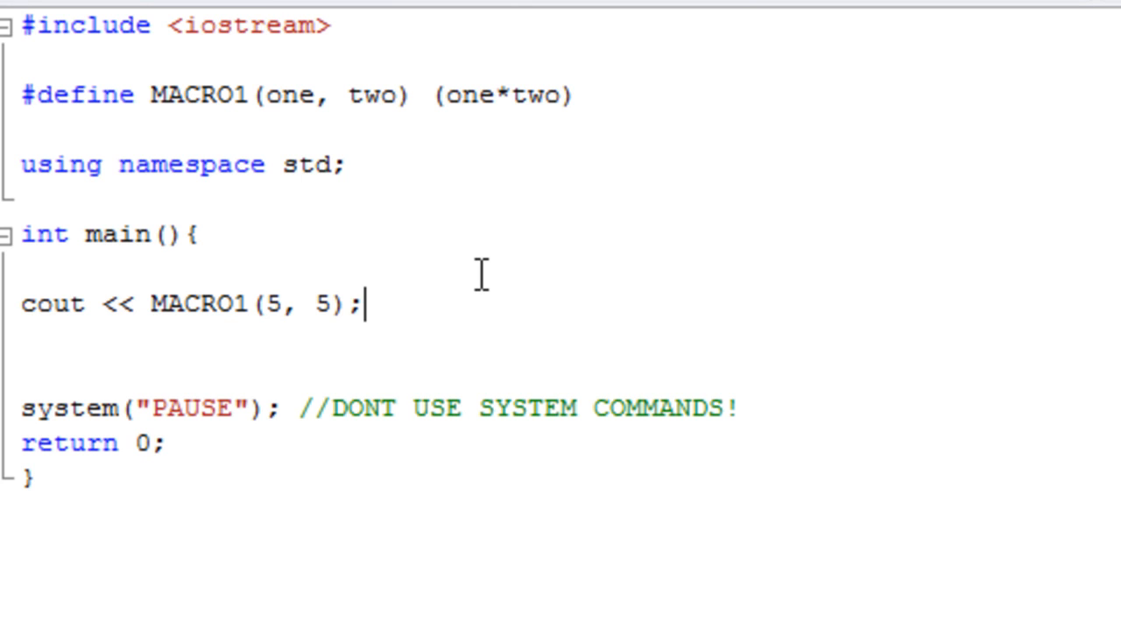
mouse_move(739, 249)
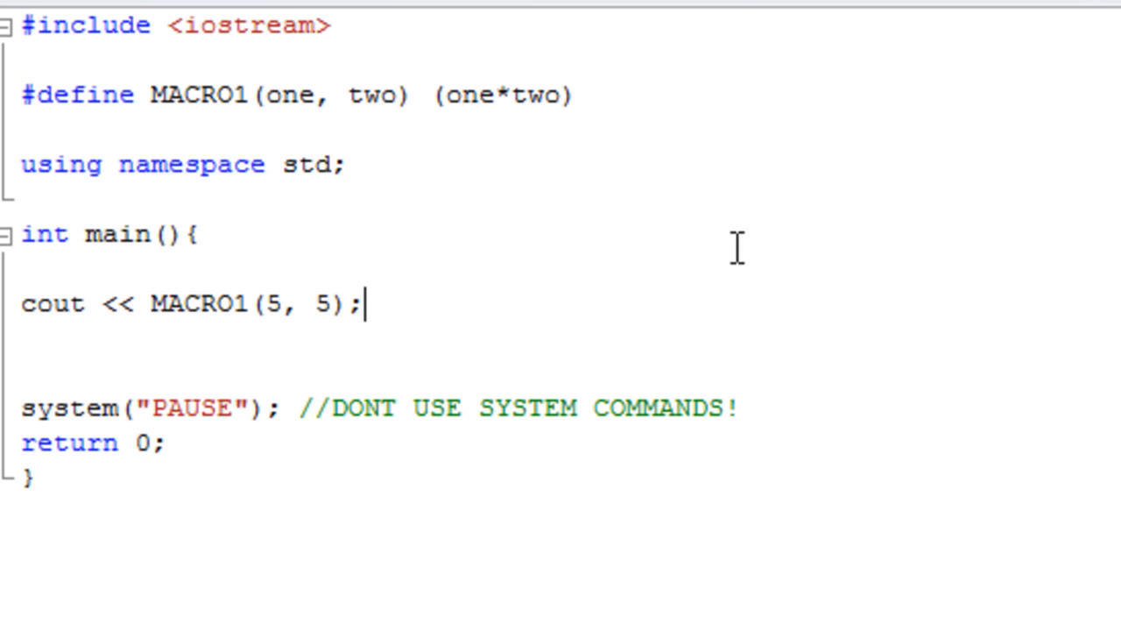